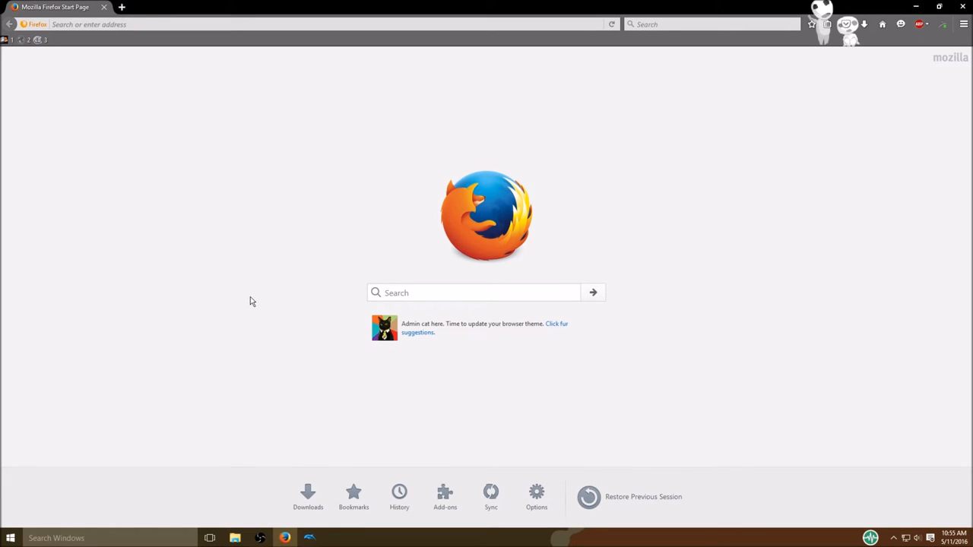
pyautogui.moveTo(21, 134)
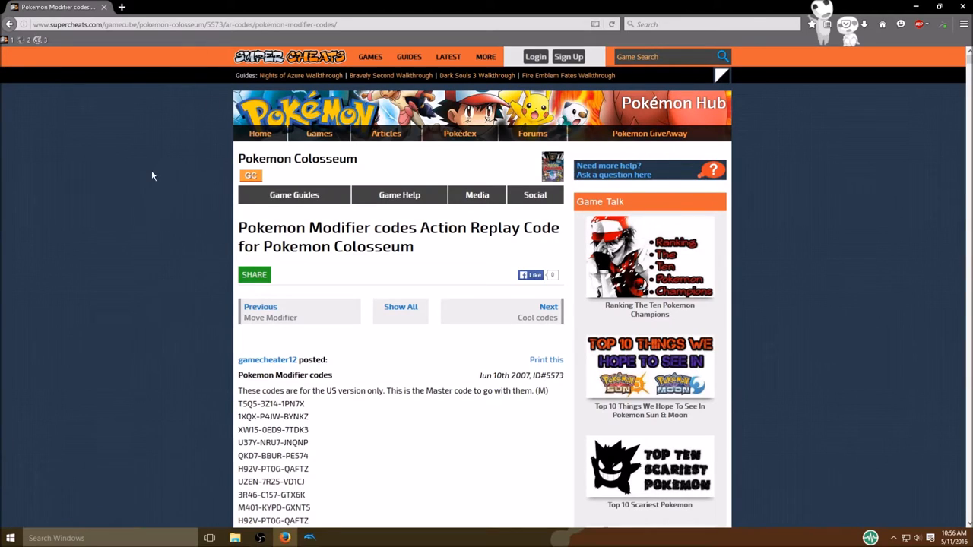
pyautogui.moveTo(186, 254)
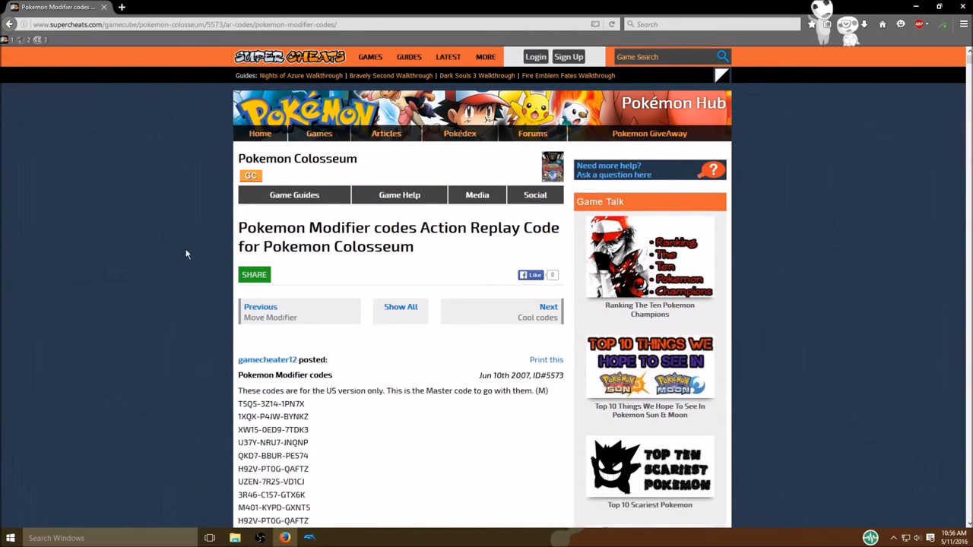
pyautogui.moveTo(196, 263)
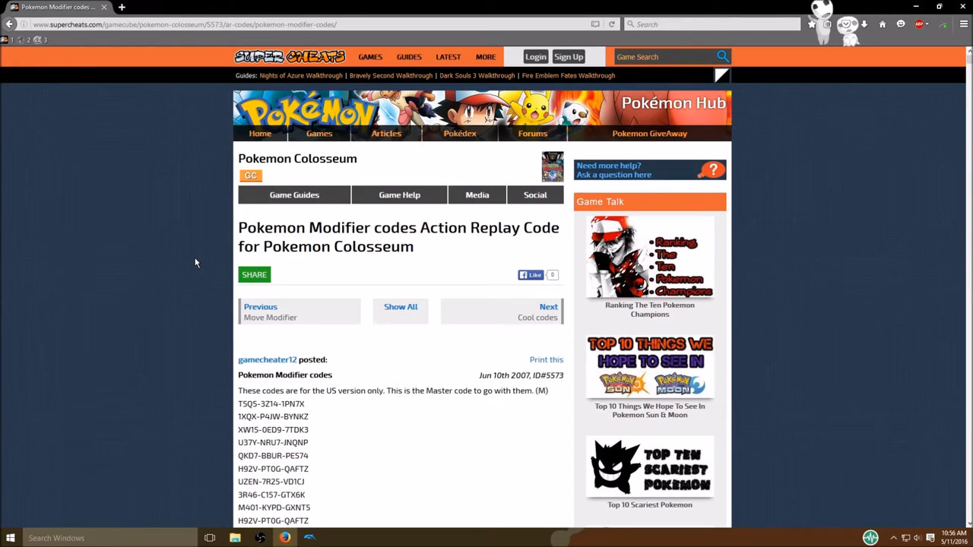
pyautogui.moveTo(410, 358)
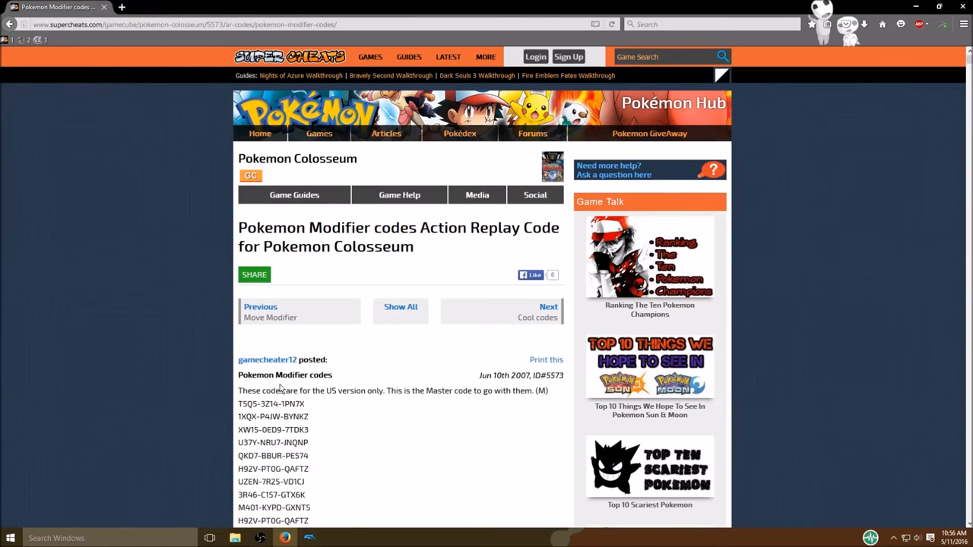
# Scroll down the Supercheats Pokémon Colosseum modifier code list.
pyautogui.scroll(-3)
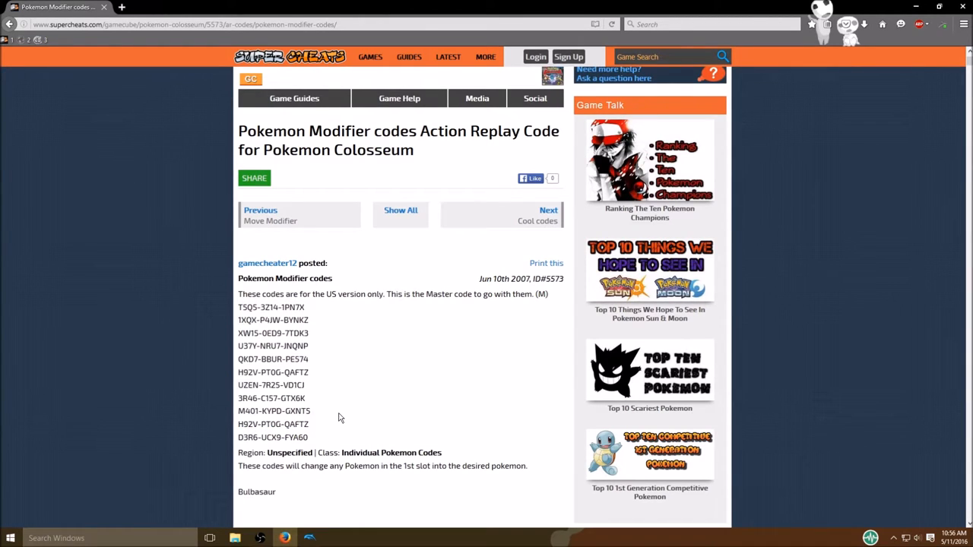
pyautogui.moveTo(282, 347)
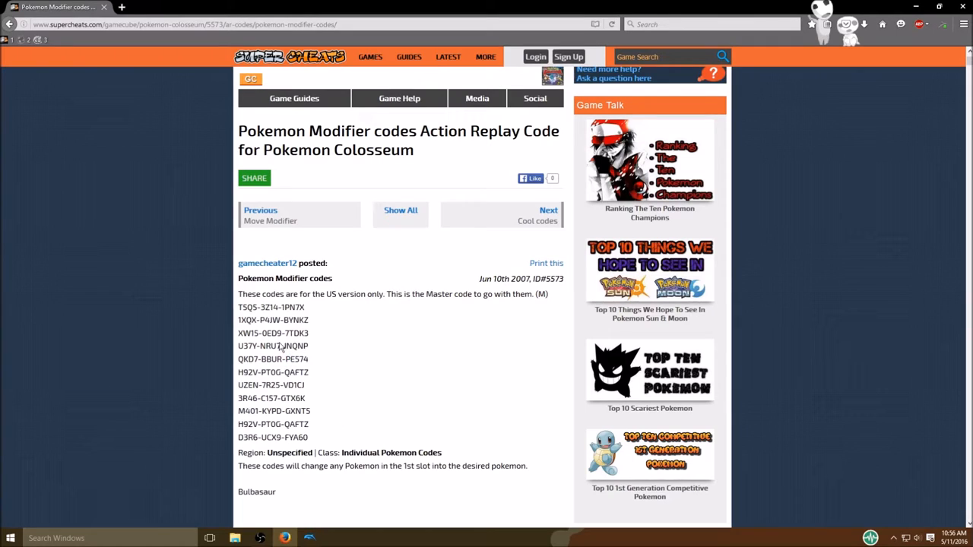
pyautogui.moveTo(348, 399)
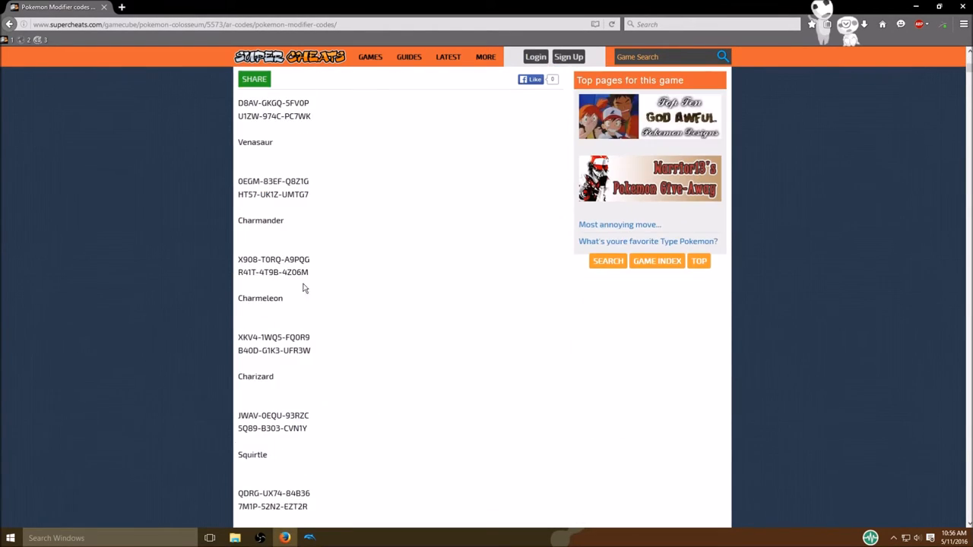
pyautogui.moveTo(292, 221)
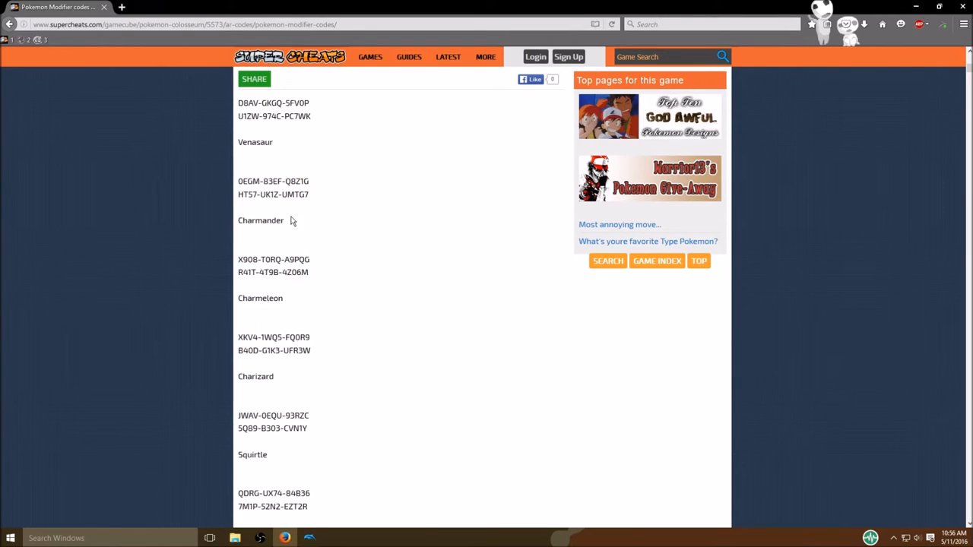
# Launch Dolphin and confirm Enable Cheats is checked in the general configuration.
pyautogui.doubleClick(260, 220)
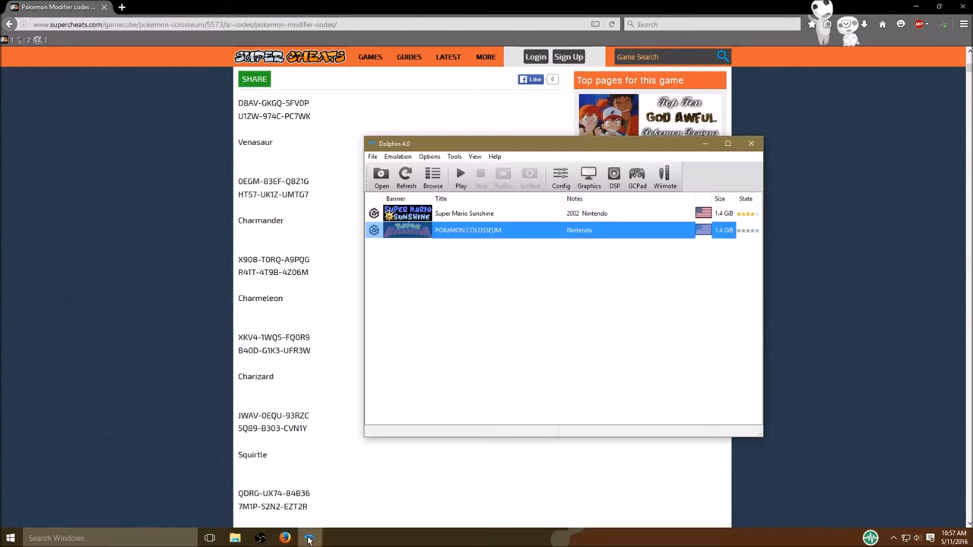
pyautogui.rightClick(468, 229)
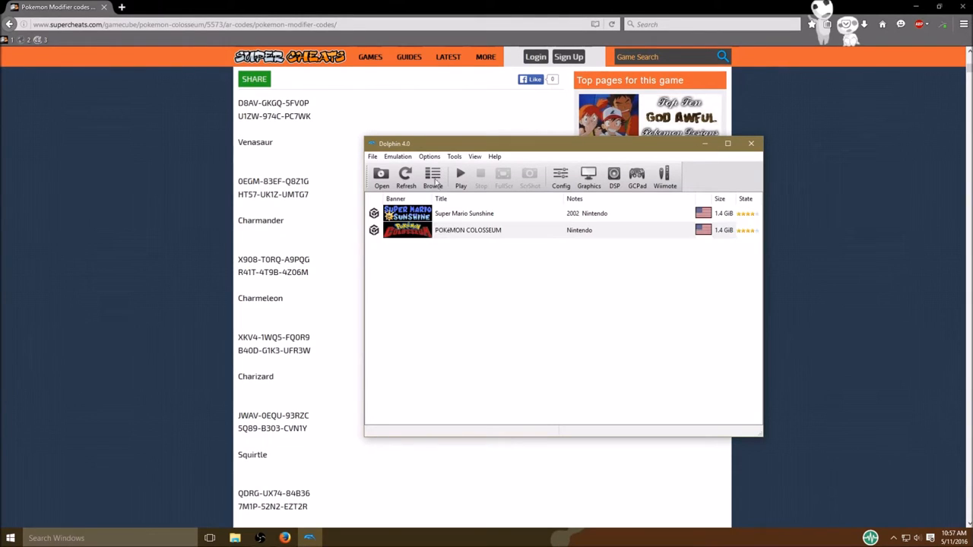
pyautogui.click(429, 157)
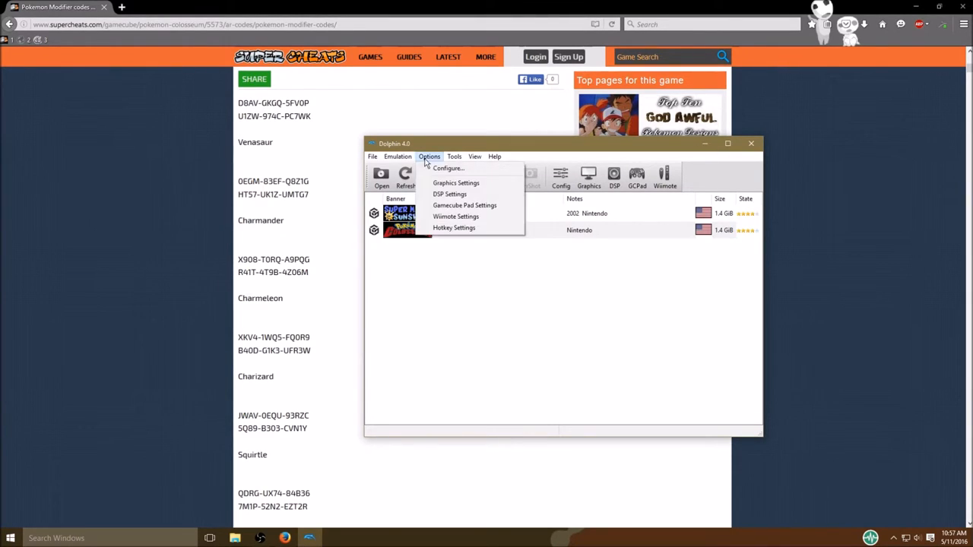
pyautogui.click(447, 168)
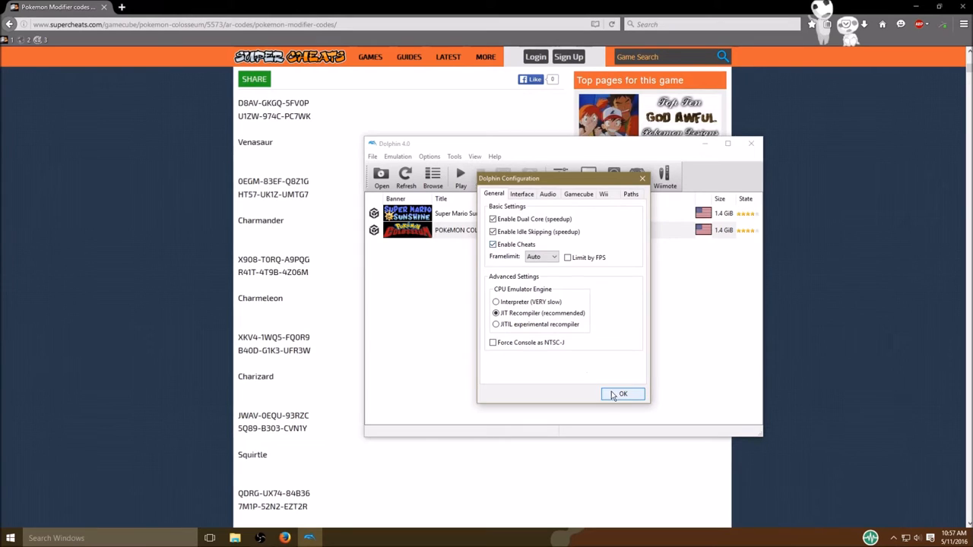
pyautogui.rightClick(467, 230)
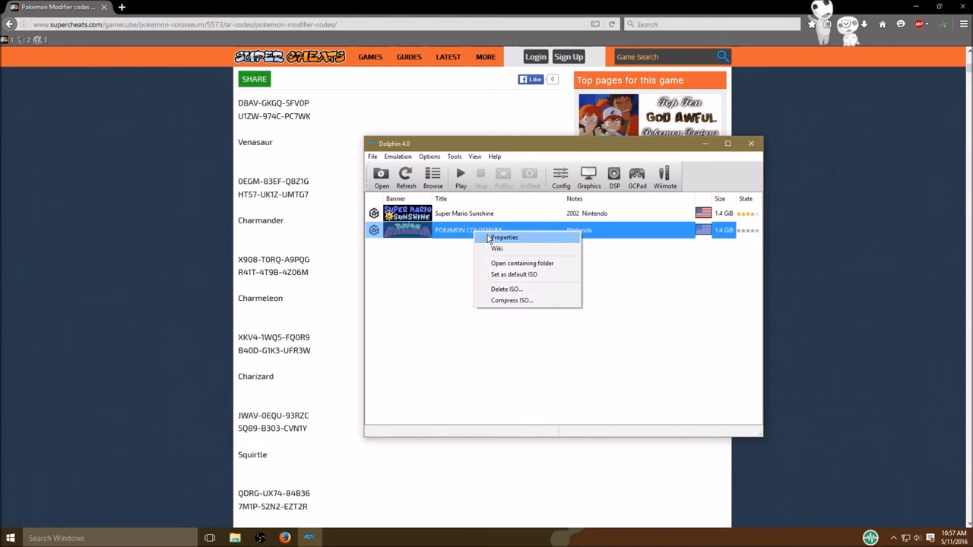
# Find the Celebi modifier codes on the Supercheats page by searching 'Celebi'.
pyautogui.click(504, 237)
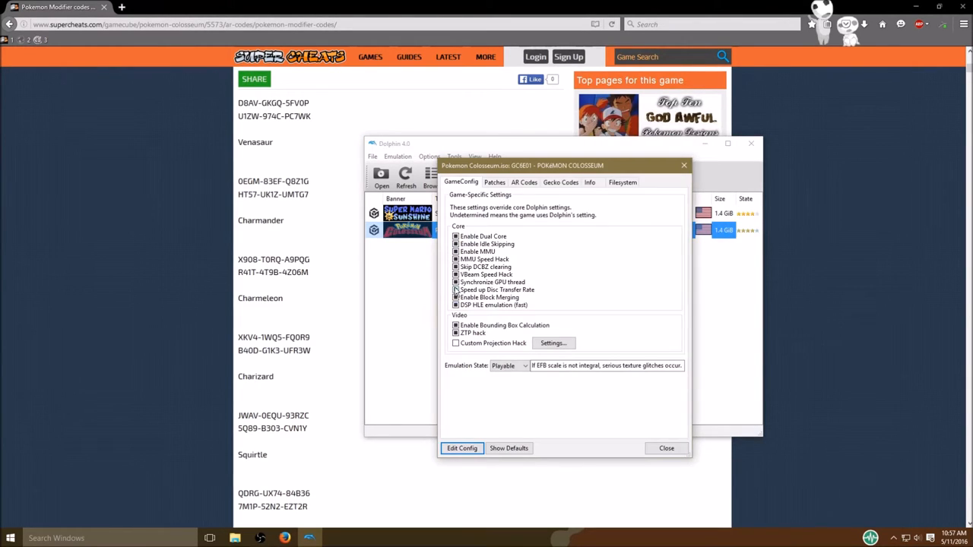
pyautogui.click(518, 182)
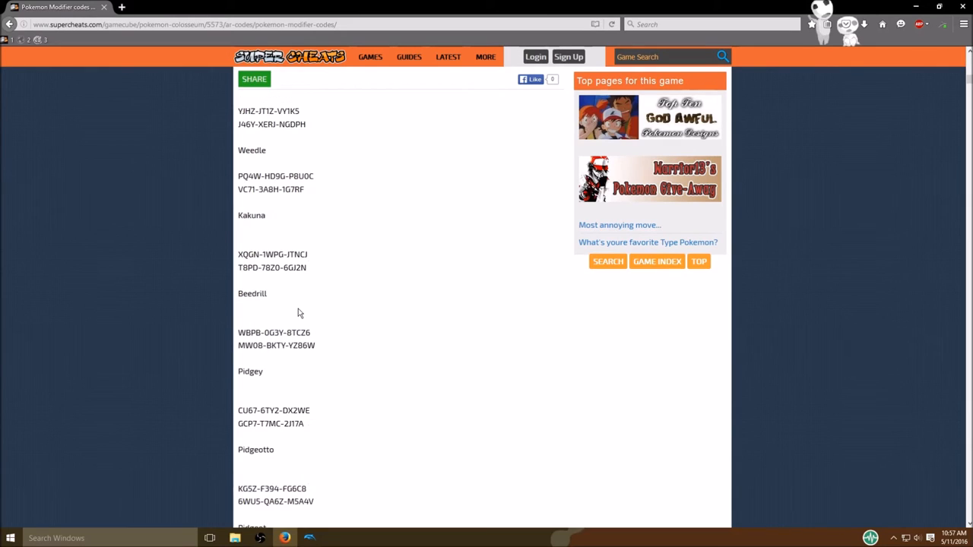
pyautogui.press('ctrl+f')
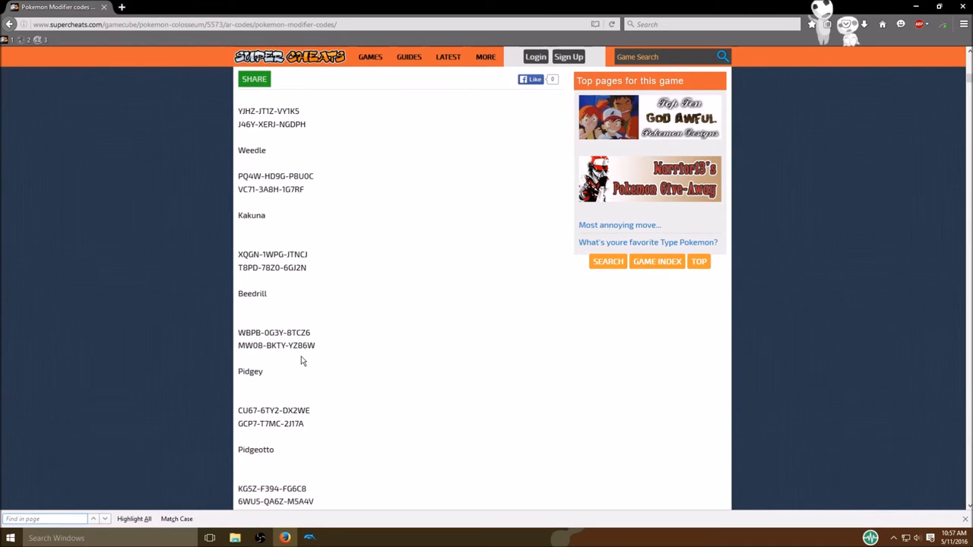
pyautogui.write('Celebi')
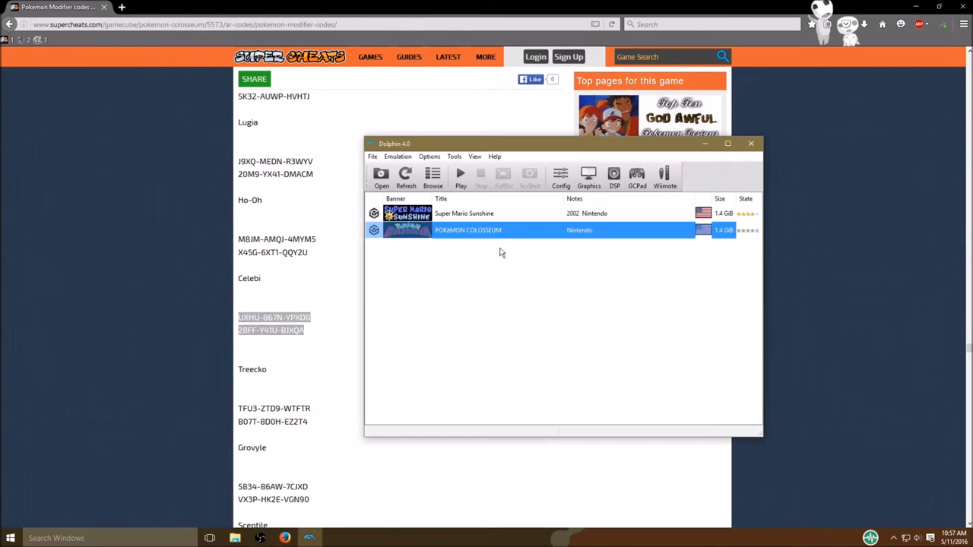
# Add and enable a 'PK1 Celebi' AR code holding the two Celebi code lines.
pyautogui.doubleClick(468, 230)
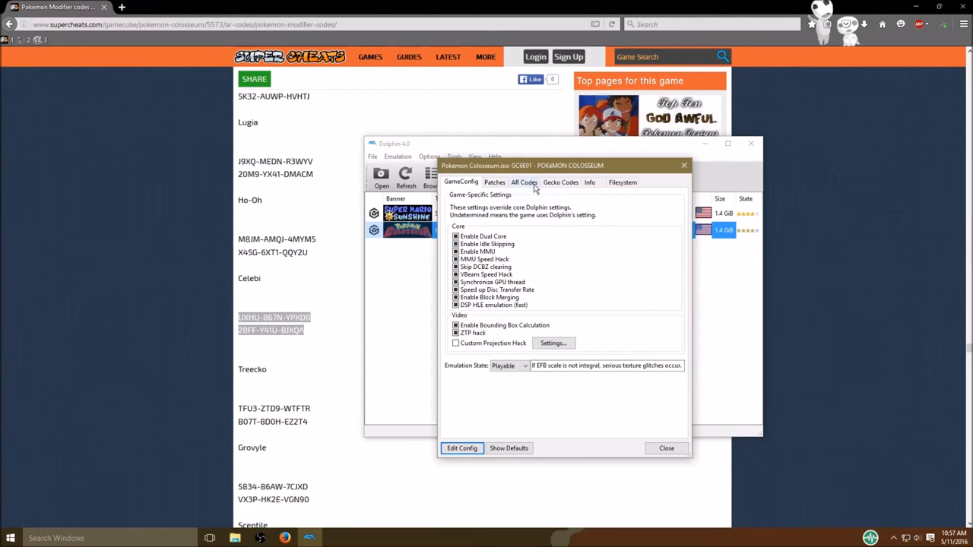
pyautogui.click(523, 183)
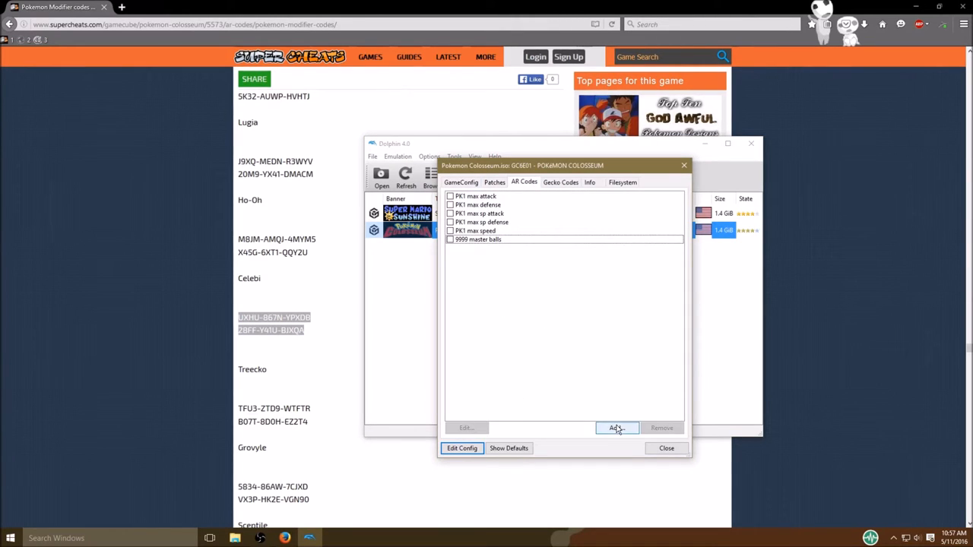
pyautogui.click(617, 428)
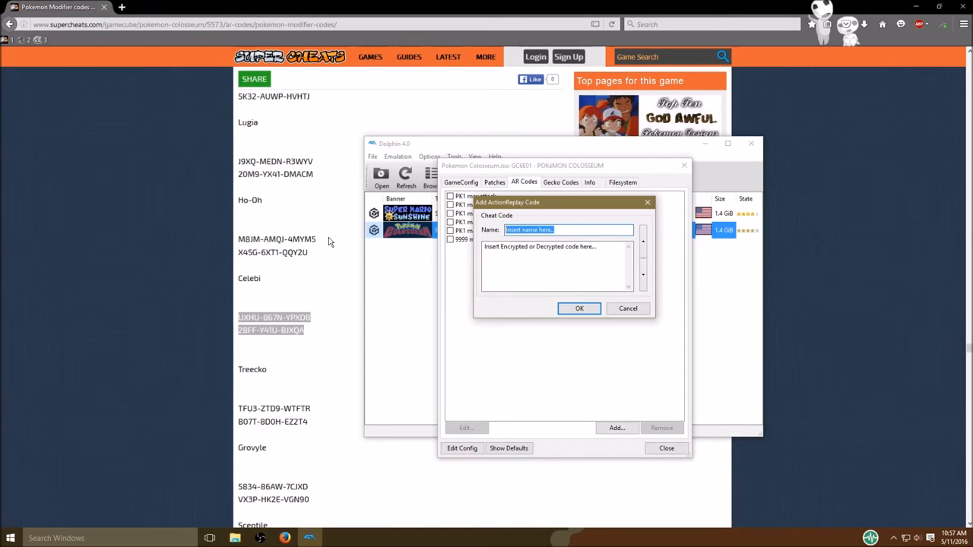
pyautogui.write('PK1 Celebi')
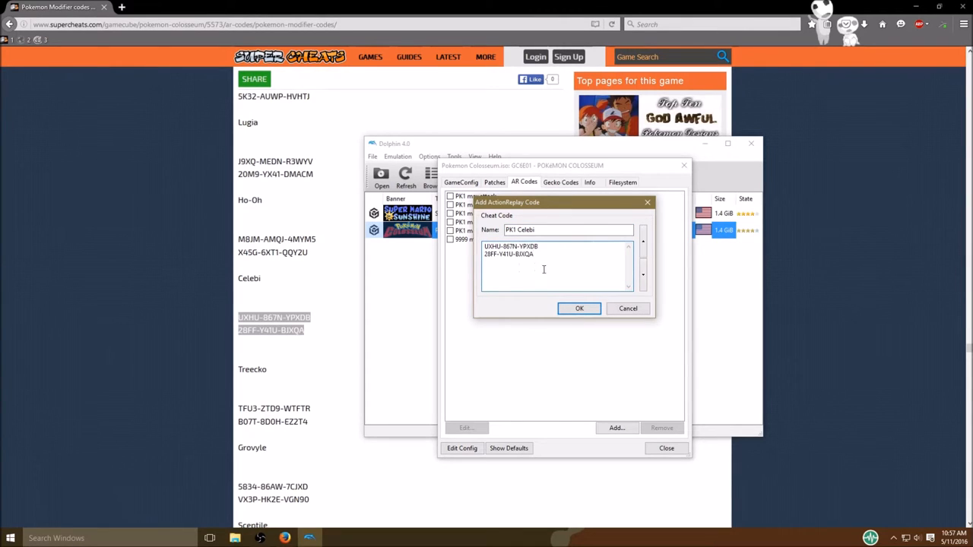
pyautogui.click(579, 309)
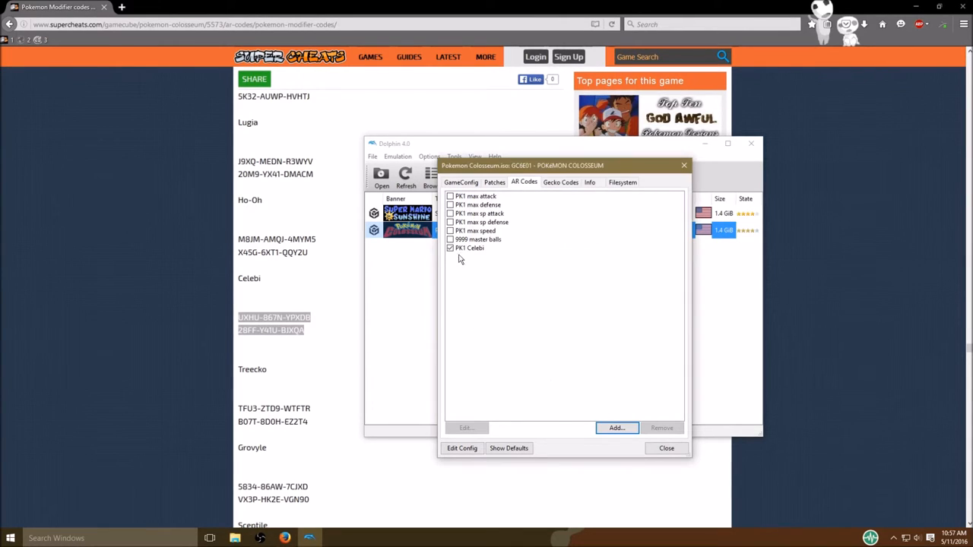
pyautogui.click(494, 182)
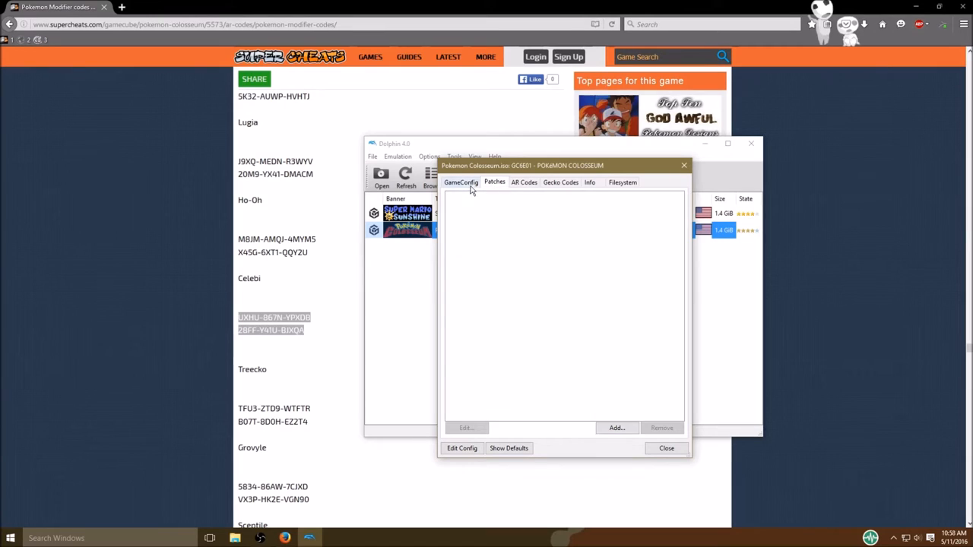
# Close Pokémon Colosseum's properties and quit Dolphin.
pyautogui.click(460, 182)
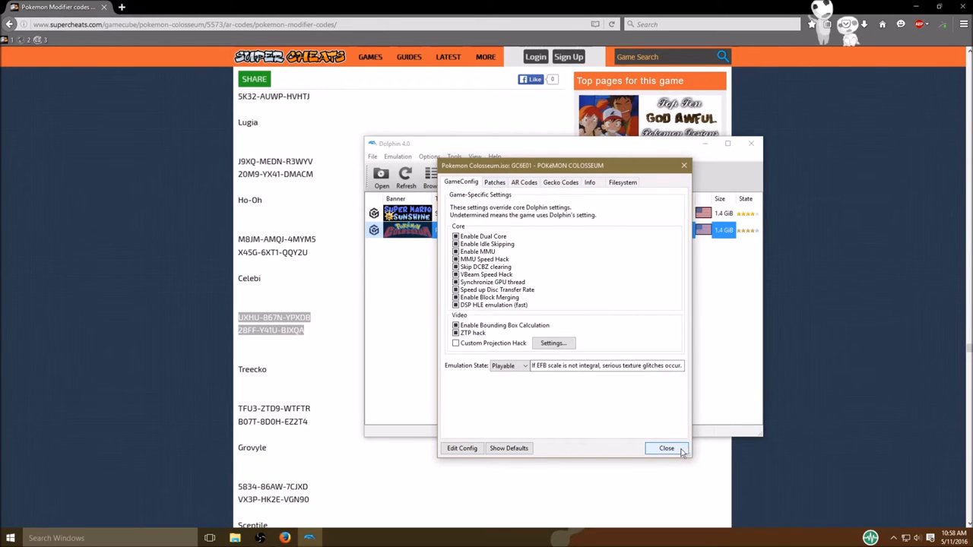
pyautogui.click(666, 448)
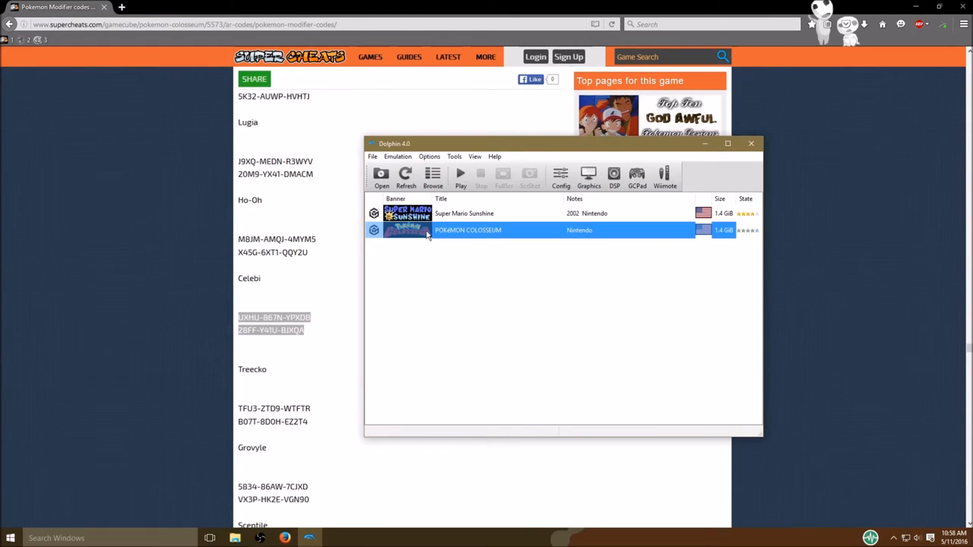
pyautogui.moveTo(751, 144)
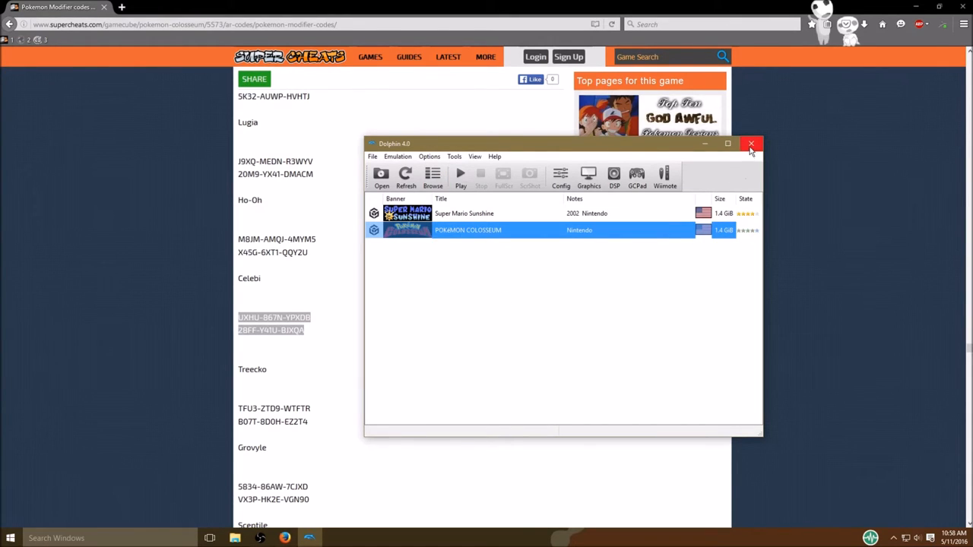
pyautogui.click(751, 144)
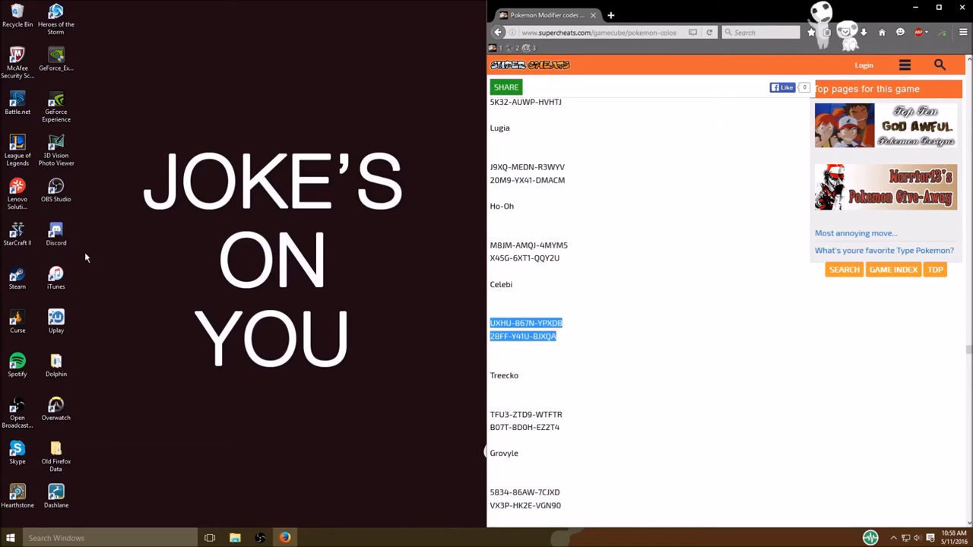
pyautogui.moveTo(97, 328)
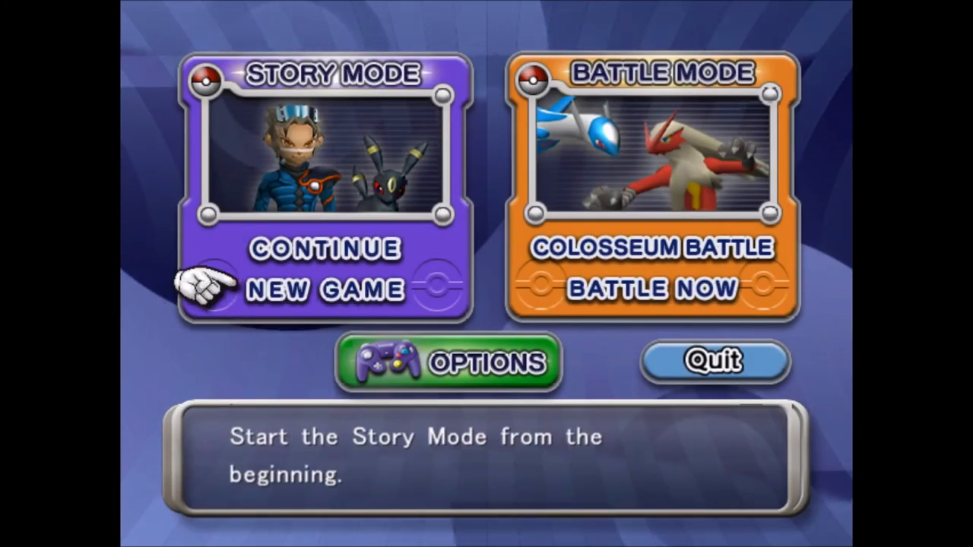
# Continue the saved story and view the party's Celebi summary (Psychic/Grass, Lv27).
pyautogui.click(328, 289)
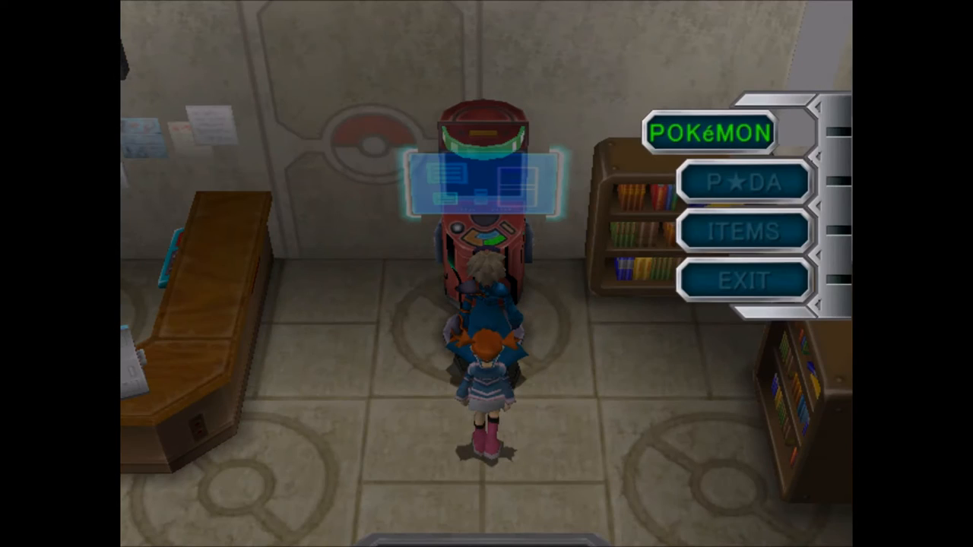
pyautogui.click(716, 132)
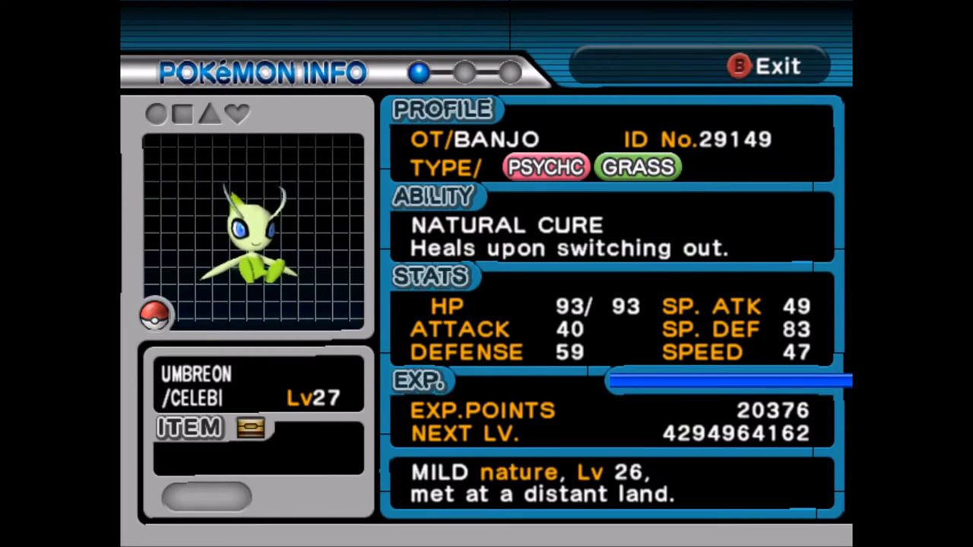
# Check Celebi's moves, back out to the PC, and stop emulation.
pyautogui.press('RIGHT')
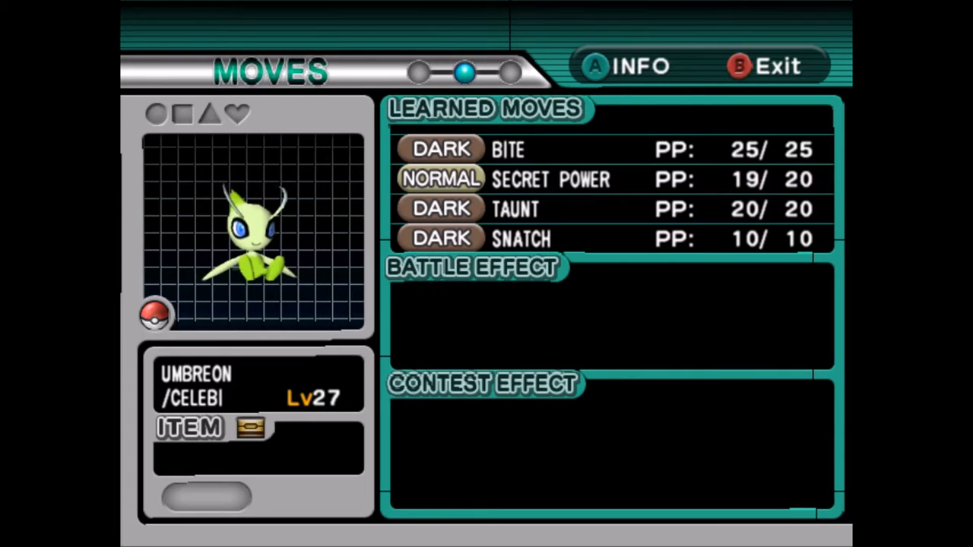
pyautogui.click(612, 64)
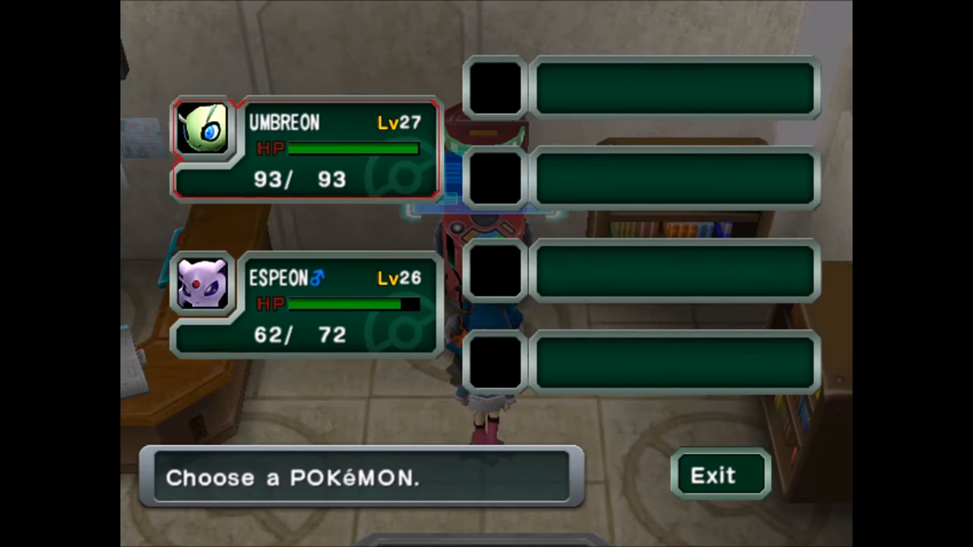
pyautogui.click(717, 474)
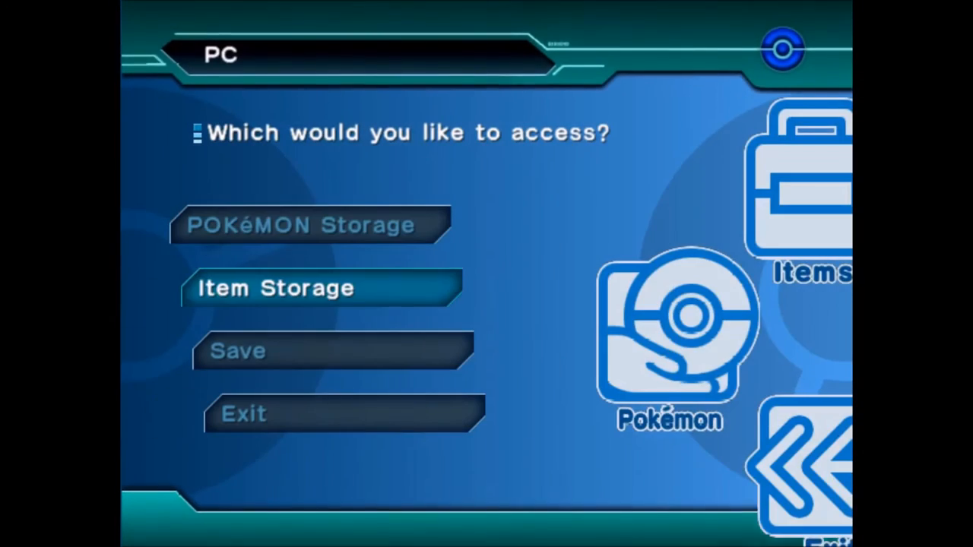
pyautogui.click(239, 352)
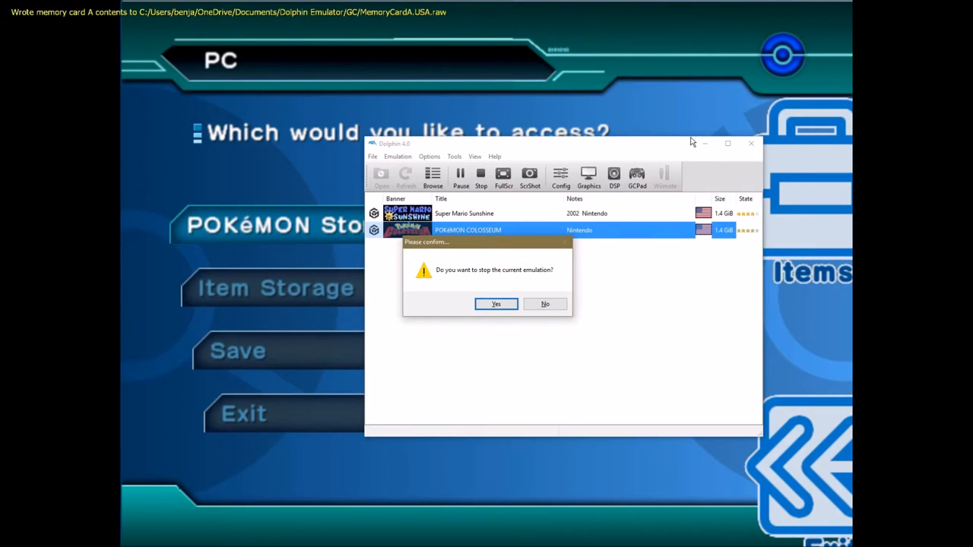
pyautogui.click(496, 304)
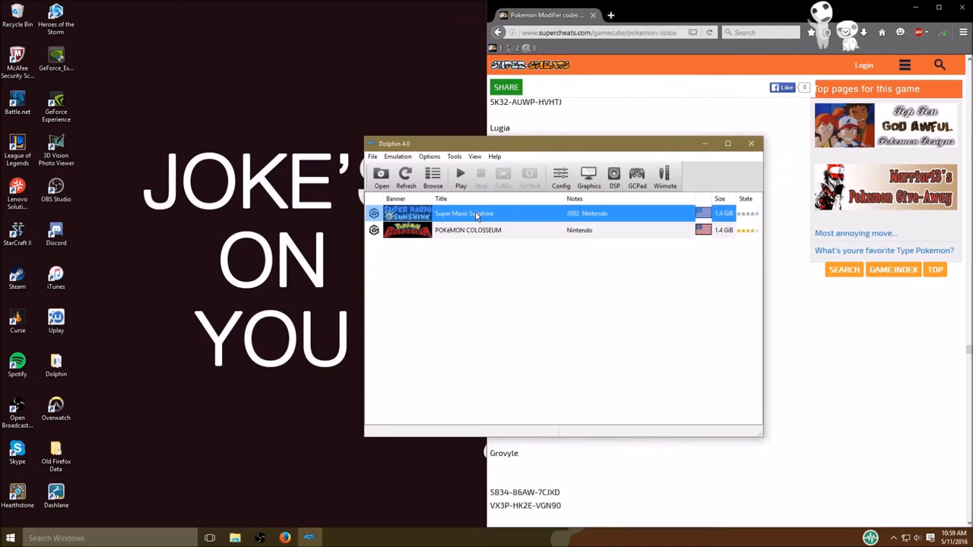
# Open Pokémon Colosseum's properties and switch off the PK1 Celebi code.
pyautogui.click(467, 230)
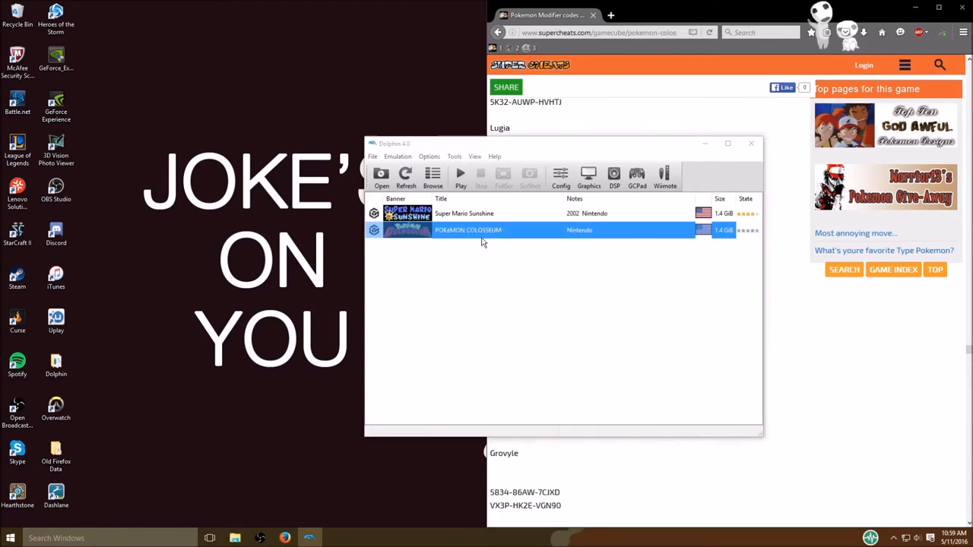
pyautogui.doubleClick(468, 230)
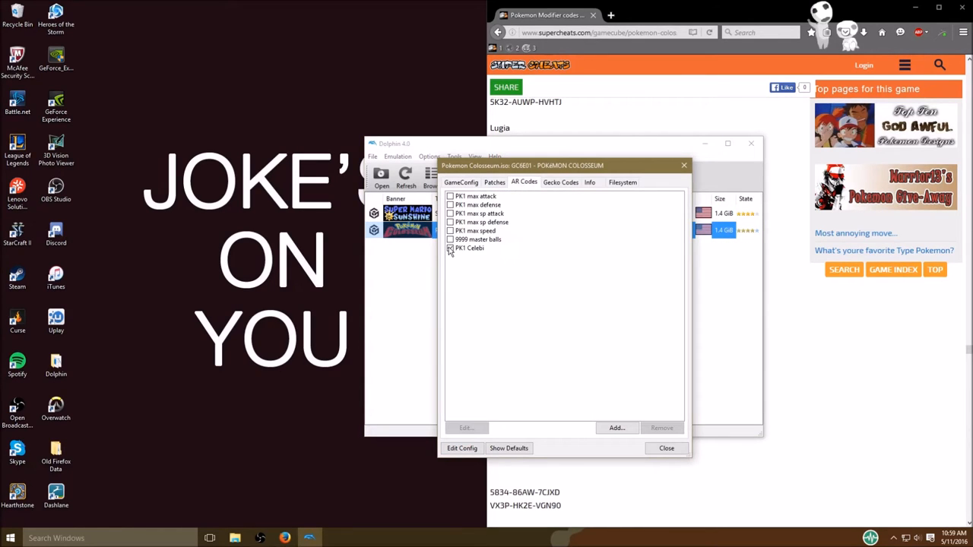
pyautogui.click(667, 448)
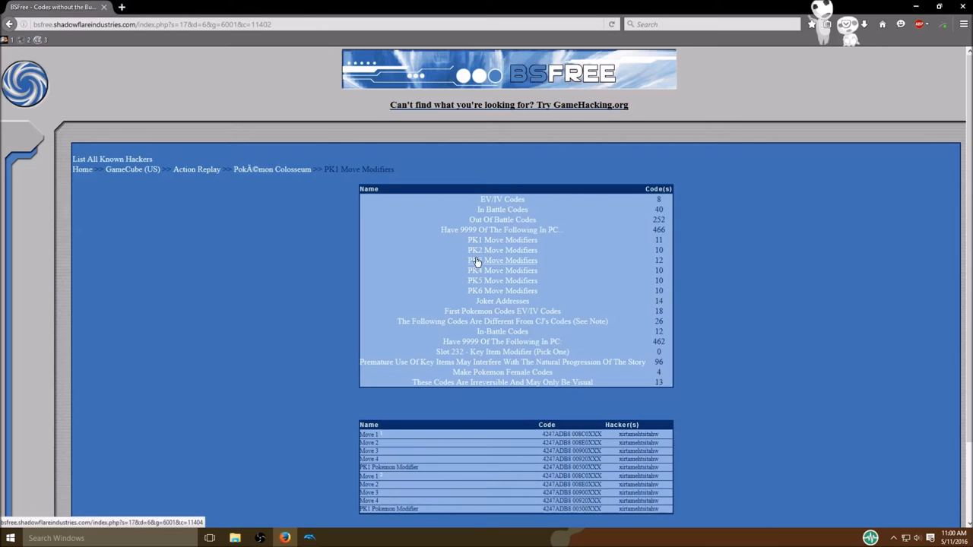
pyautogui.moveTo(734, 329)
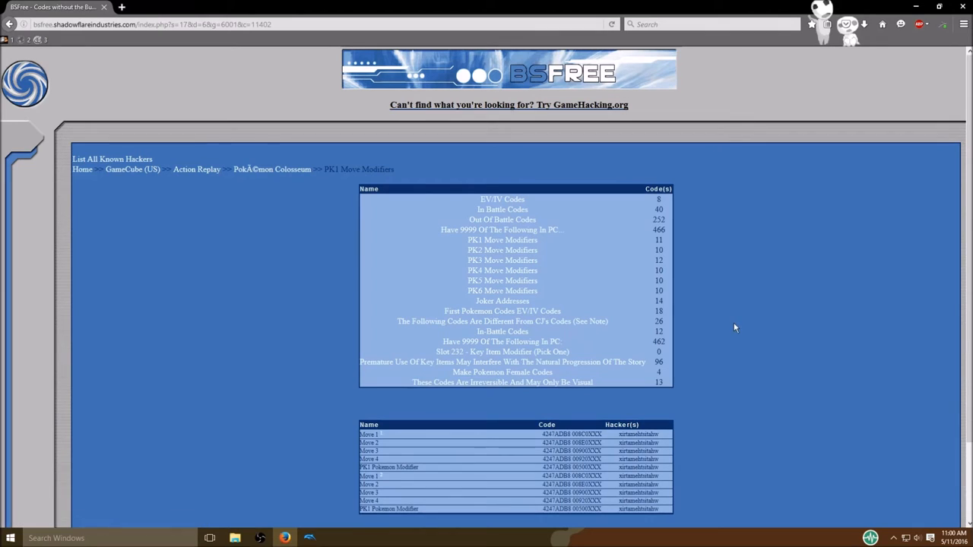
pyautogui.moveTo(503, 195)
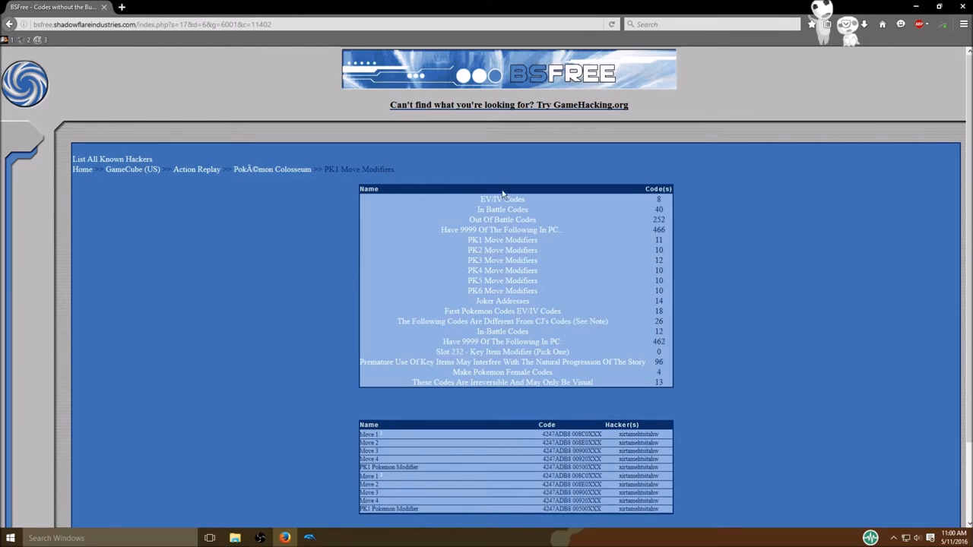
pyautogui.moveTo(492, 201)
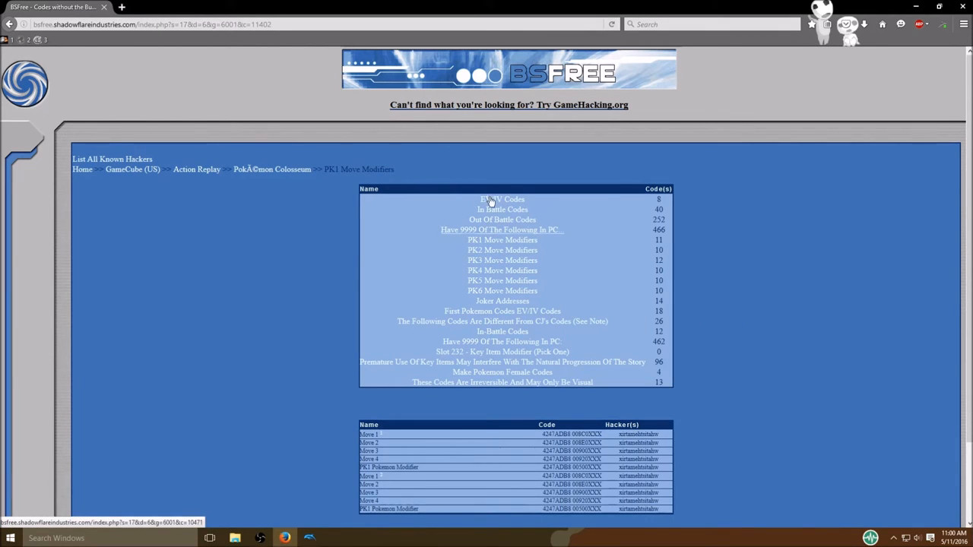
pyautogui.moveTo(451, 217)
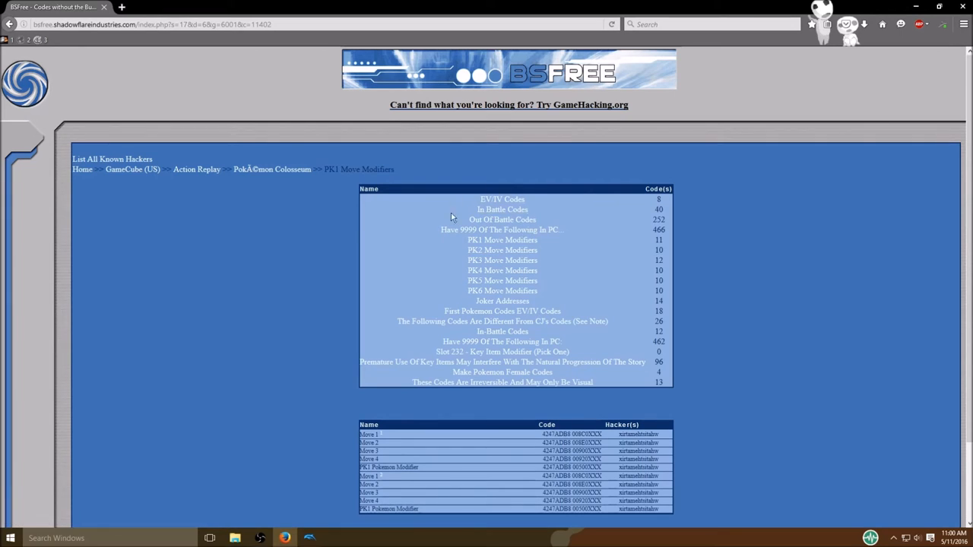
pyautogui.moveTo(502, 200)
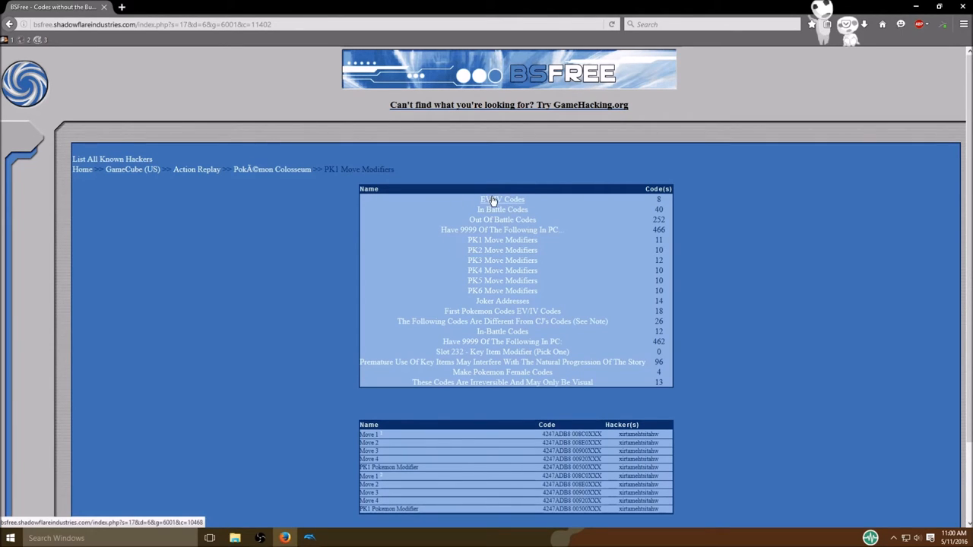
pyautogui.moveTo(500, 279)
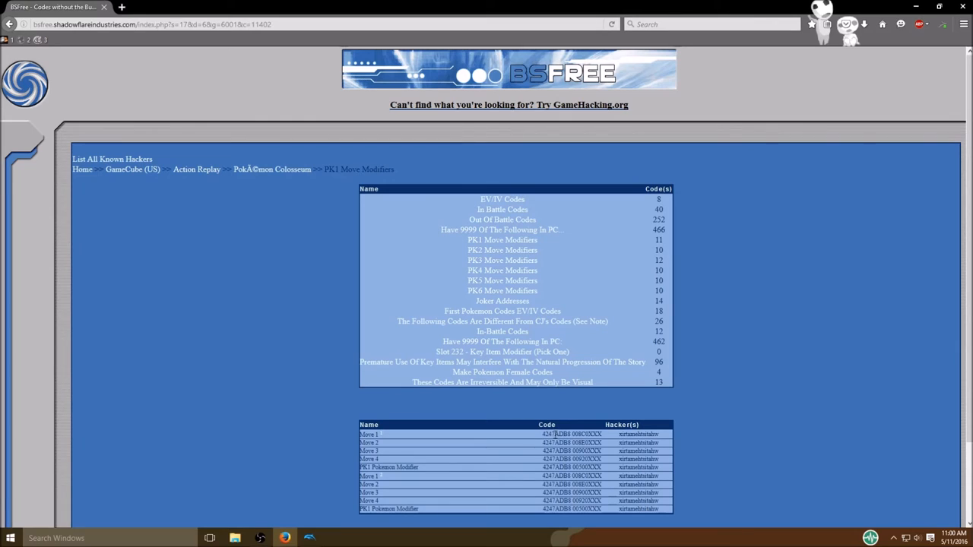
pyautogui.moveTo(494, 239)
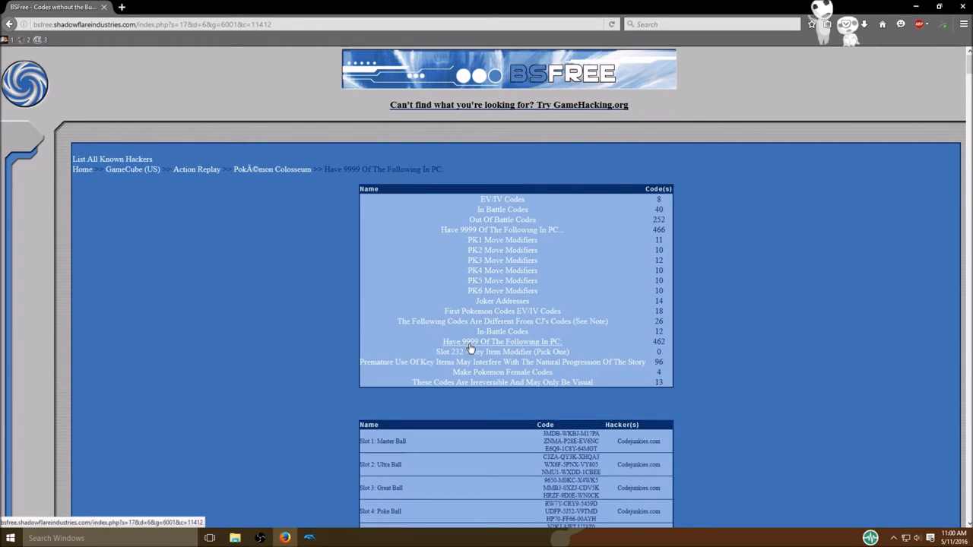
pyautogui.moveTo(477, 348)
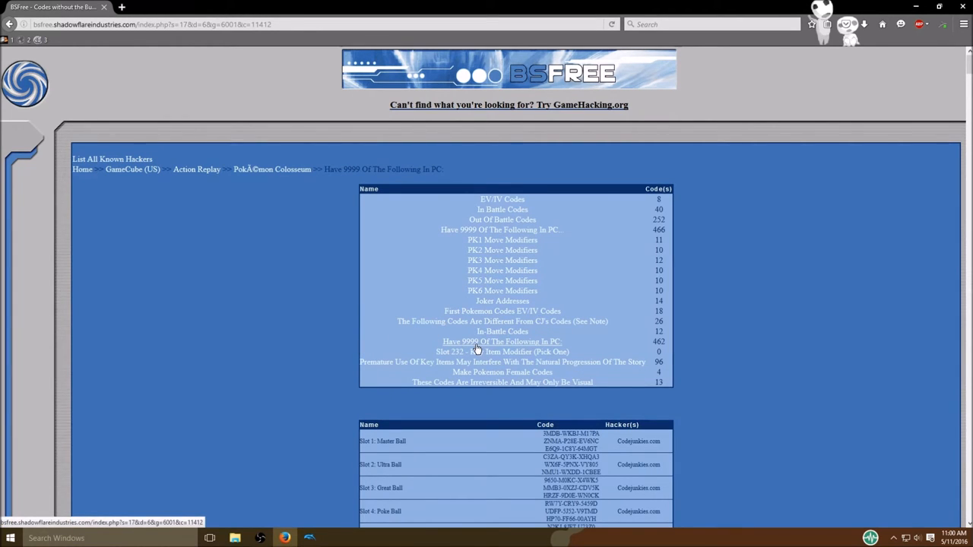
# Scroll the 'Have 9999 In PC' codes and select part of the Master Ball code.
pyautogui.scroll(-3)
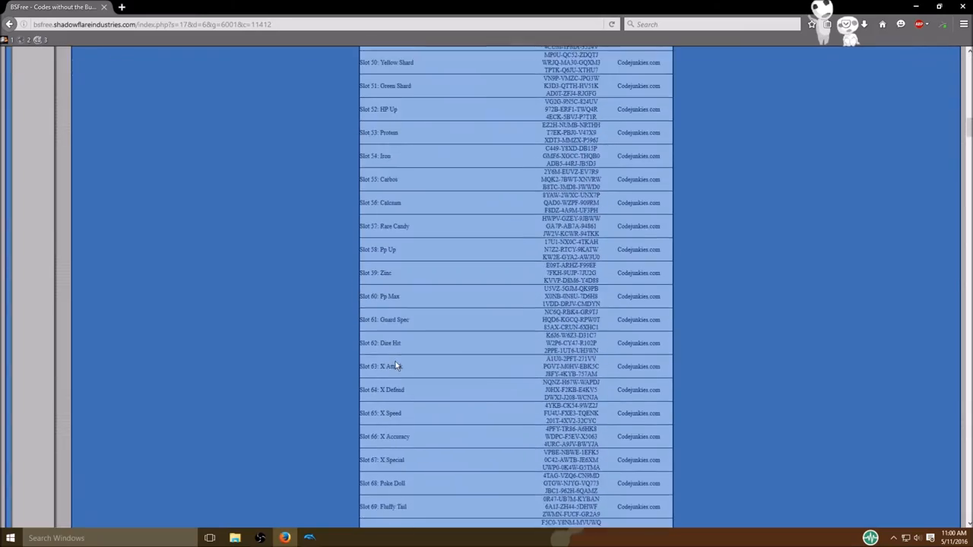
pyautogui.scroll(-3)
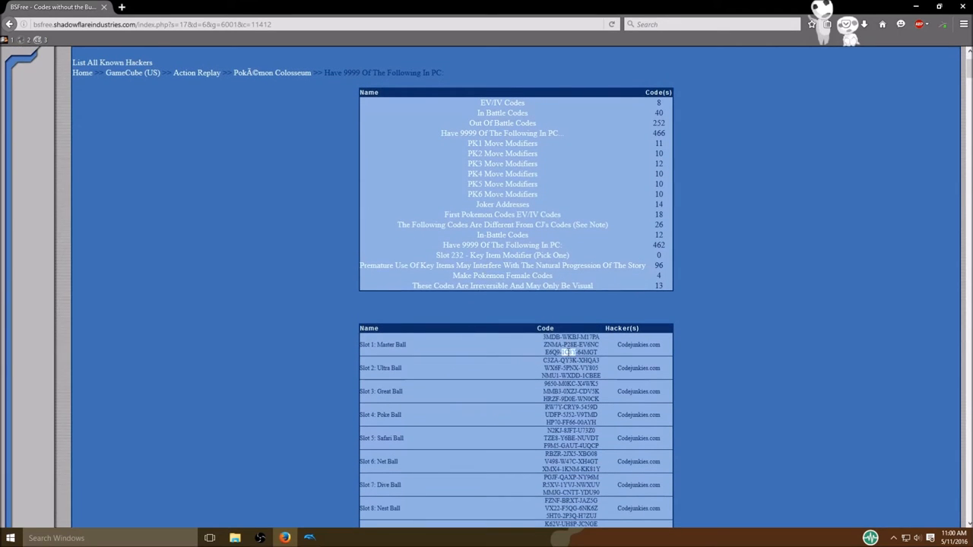
pyautogui.doubleClick(383, 345)
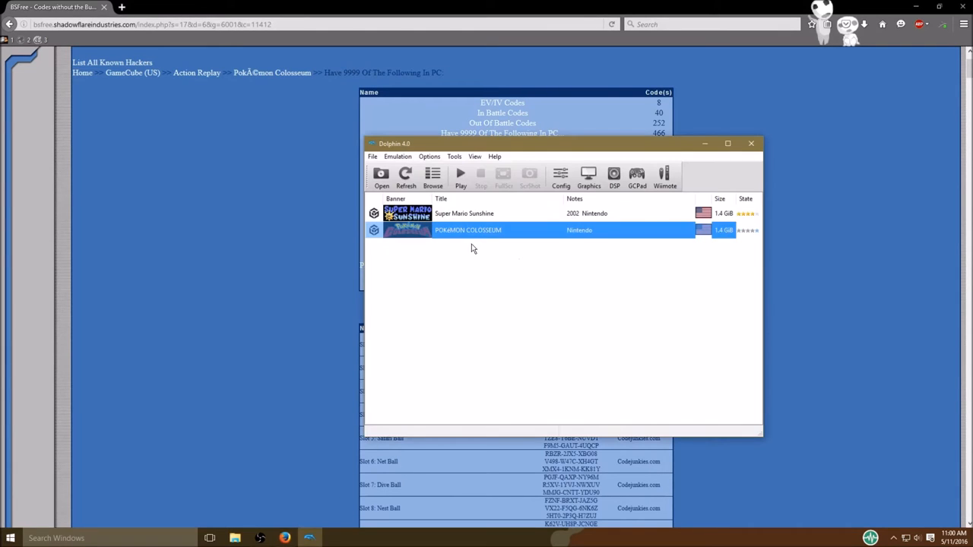
# Review the existing '9999 master balls' AR code in Pokémon Colosseum's properties.
pyautogui.doubleClick(467, 230)
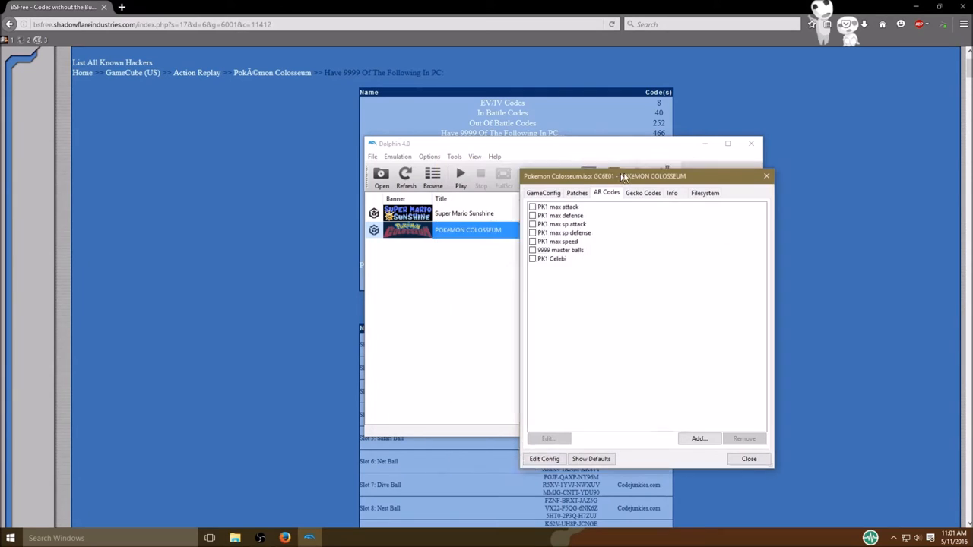
pyautogui.click(621, 248)
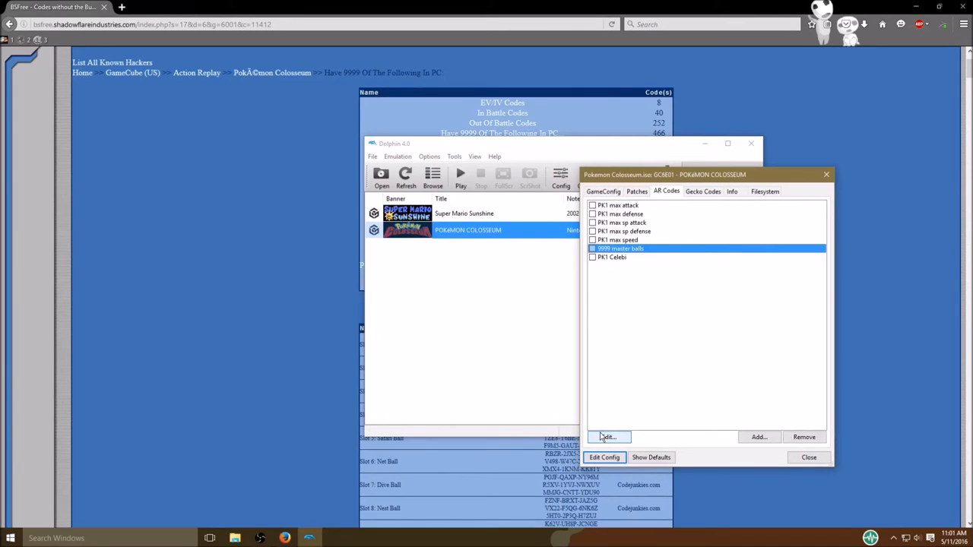
pyautogui.click(608, 437)
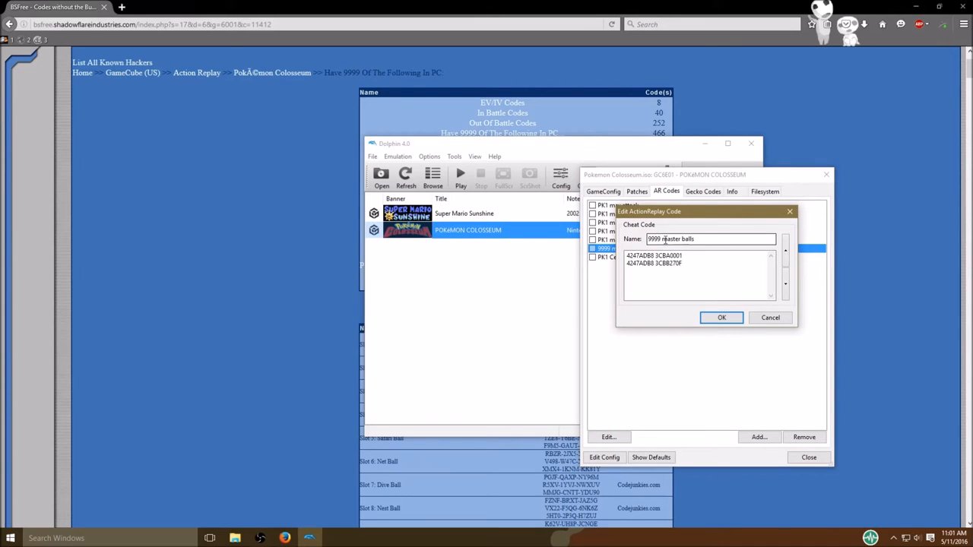
pyautogui.click(721, 317)
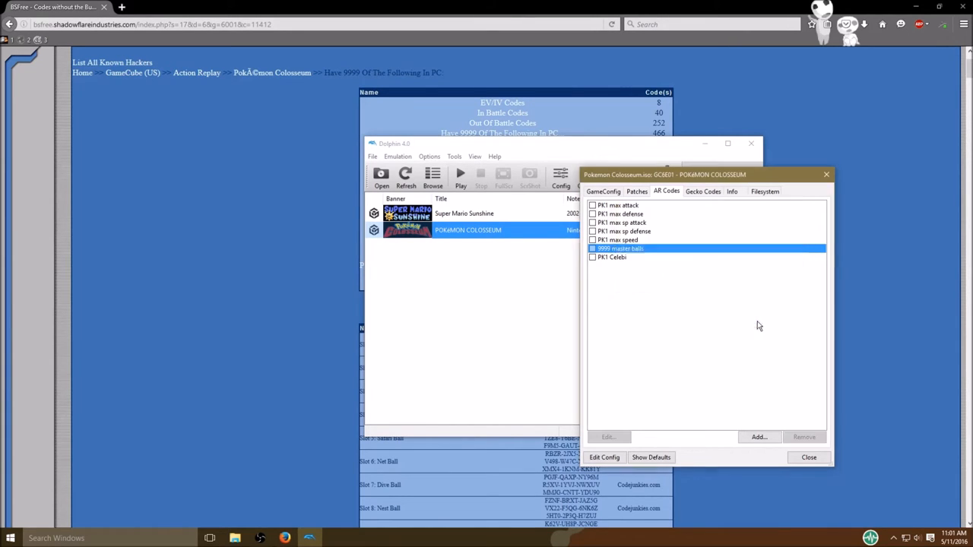
pyautogui.click(809, 457)
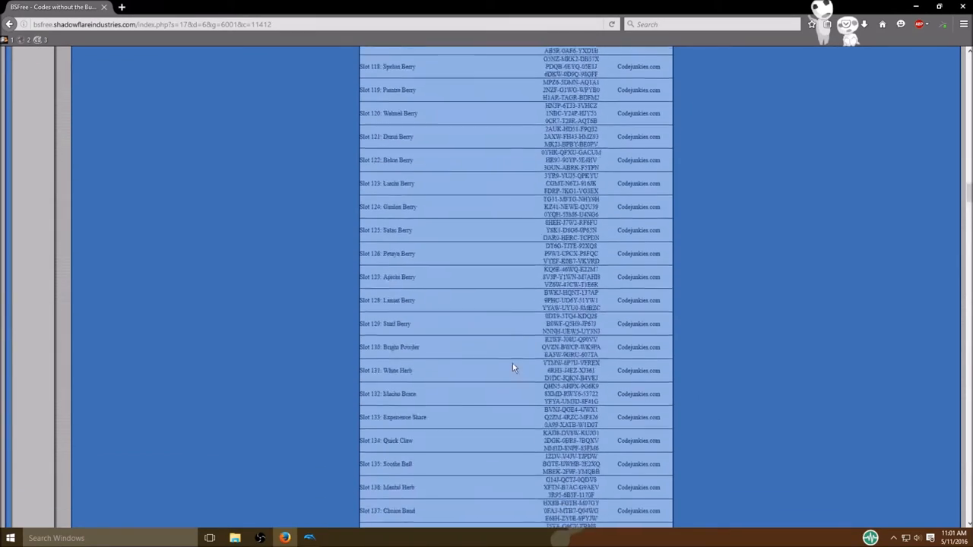
pyautogui.scroll(3)
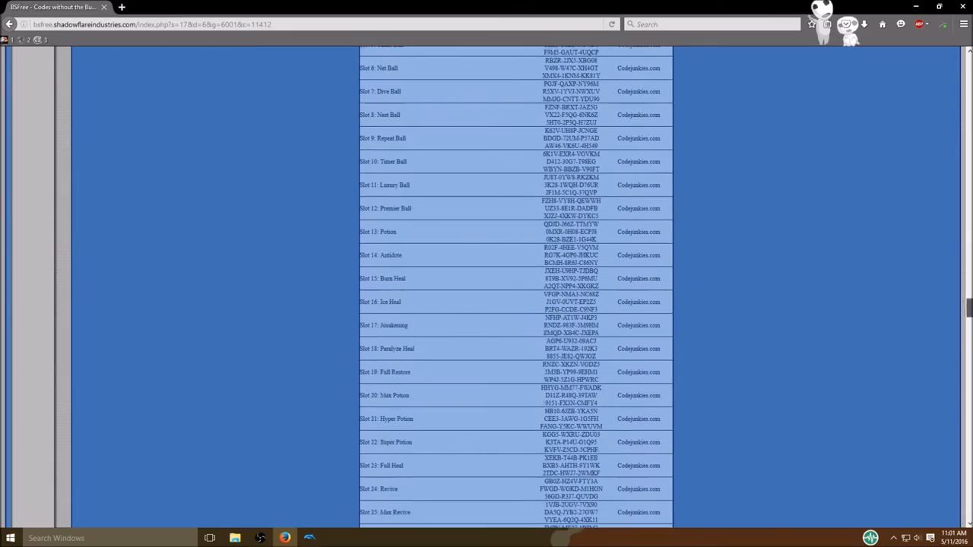
pyautogui.scroll(-3)
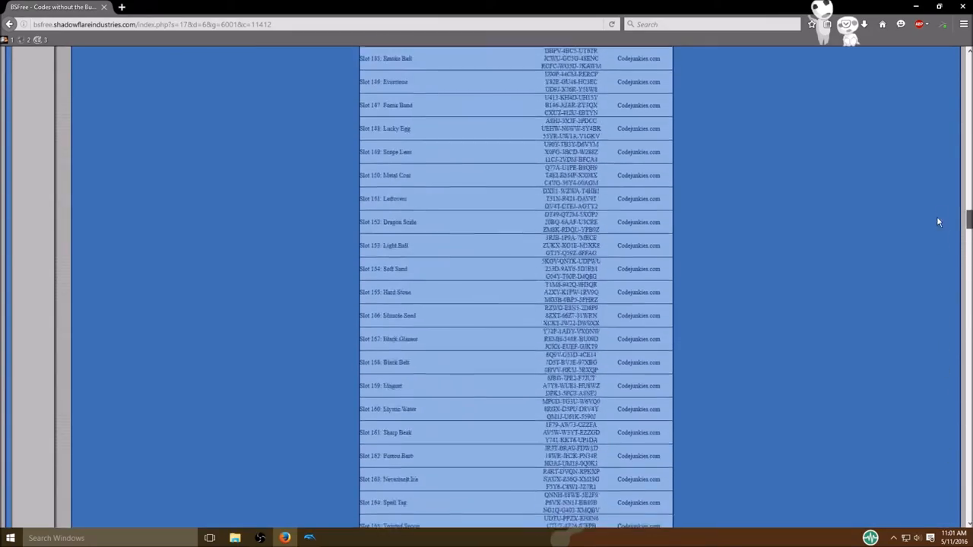
pyautogui.scroll(3)
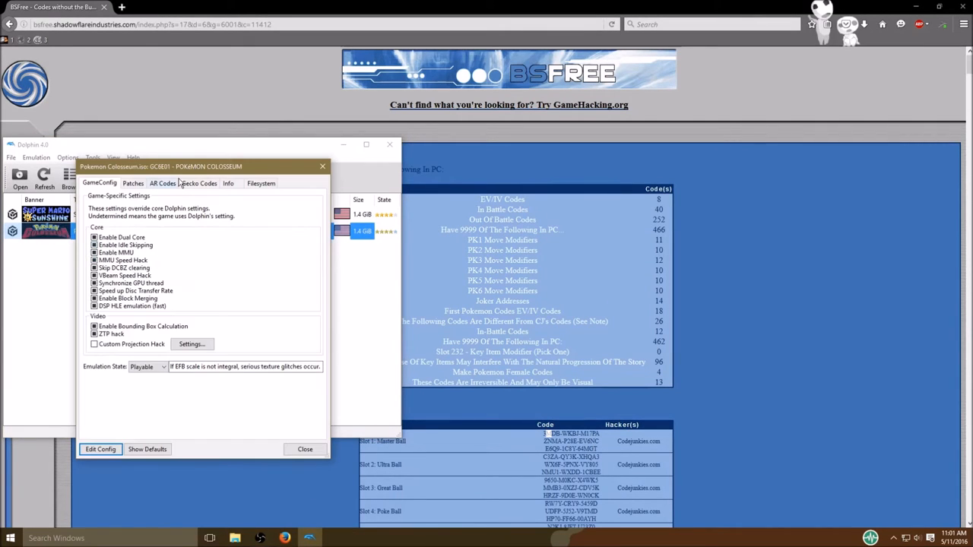
# Enable PK1 max speed, sp defense and remaining max-stat AR codes, then close properties.
pyautogui.click(162, 183)
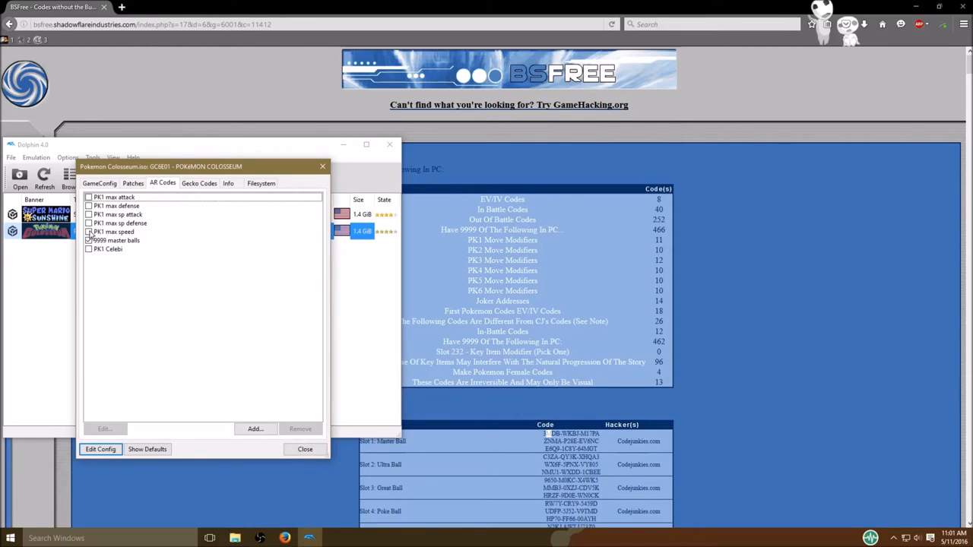
pyautogui.click(89, 240)
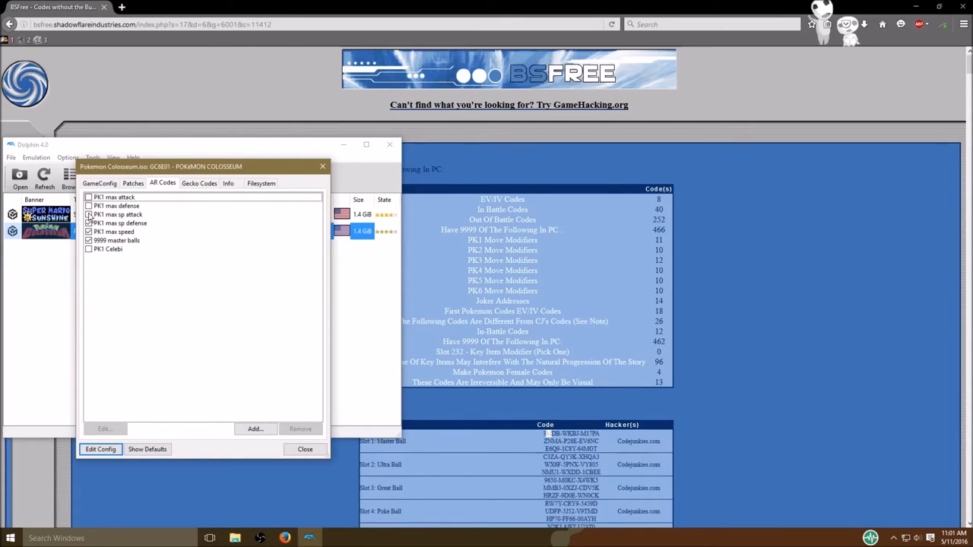
pyautogui.click(89, 205)
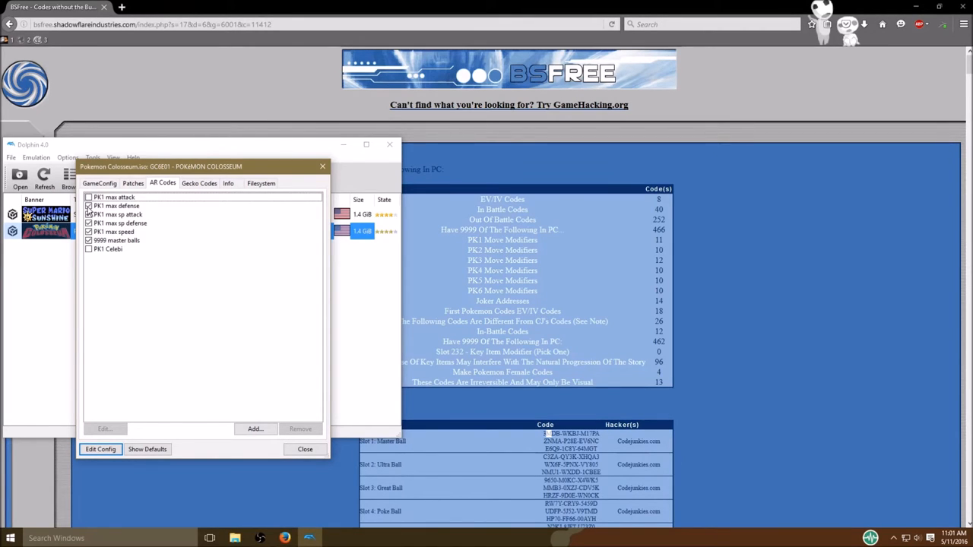
pyautogui.click(90, 196)
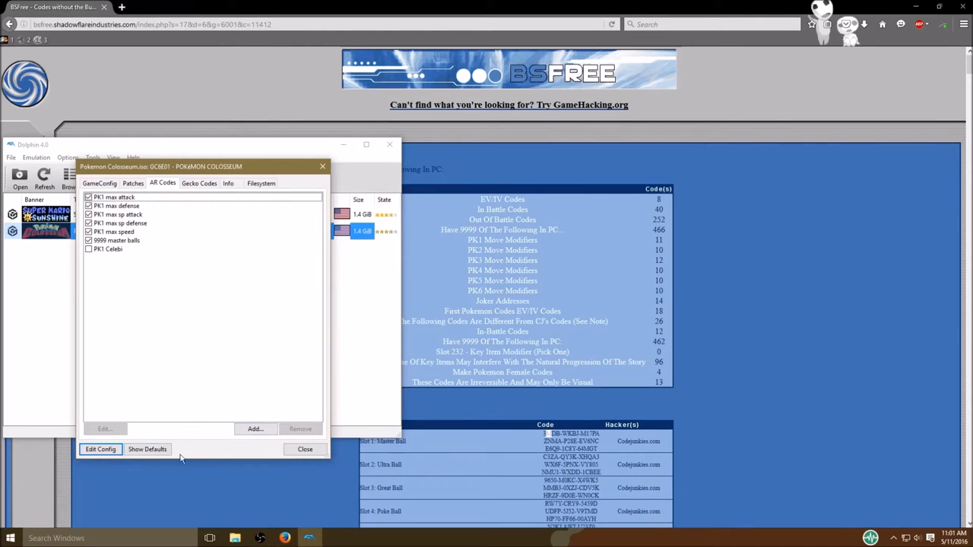
pyautogui.click(305, 449)
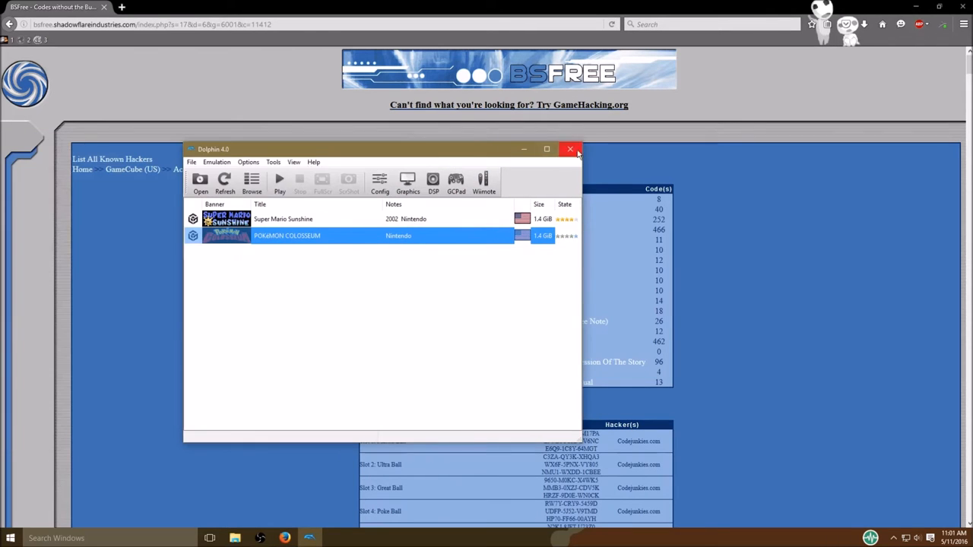
# Quit Dolphin, relaunch Dolphin.exe, and start Pokémon Colosseum from the game list.
pyautogui.click(570, 149)
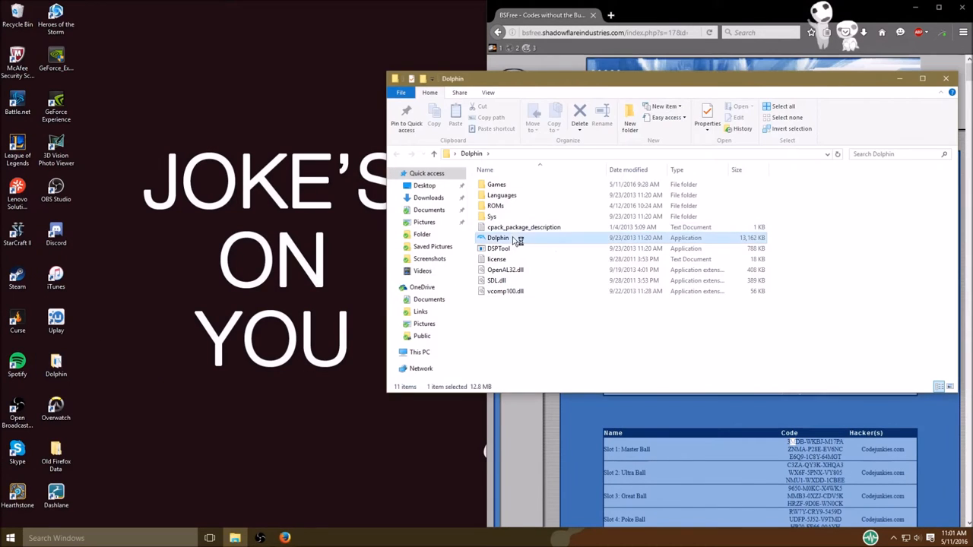
pyautogui.doubleClick(498, 237)
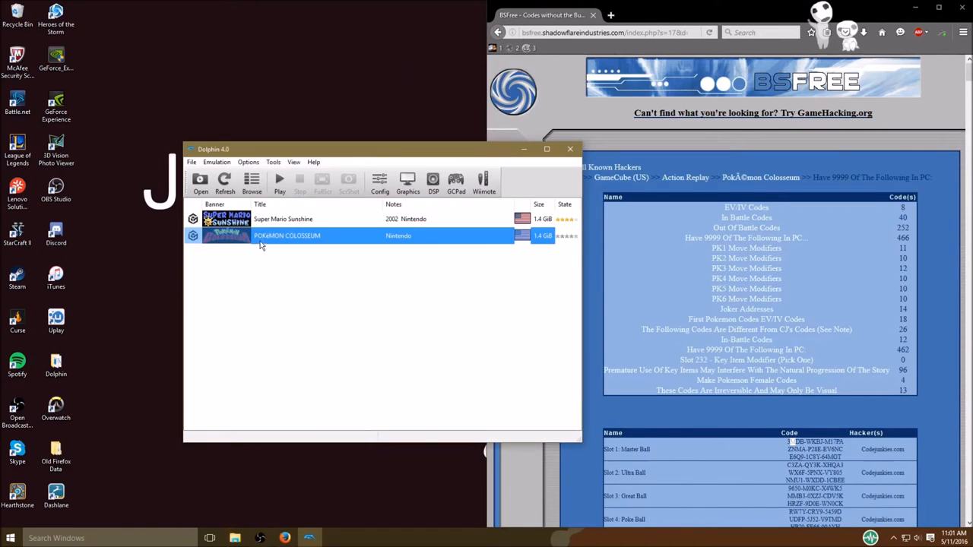
pyautogui.doubleClick(287, 234)
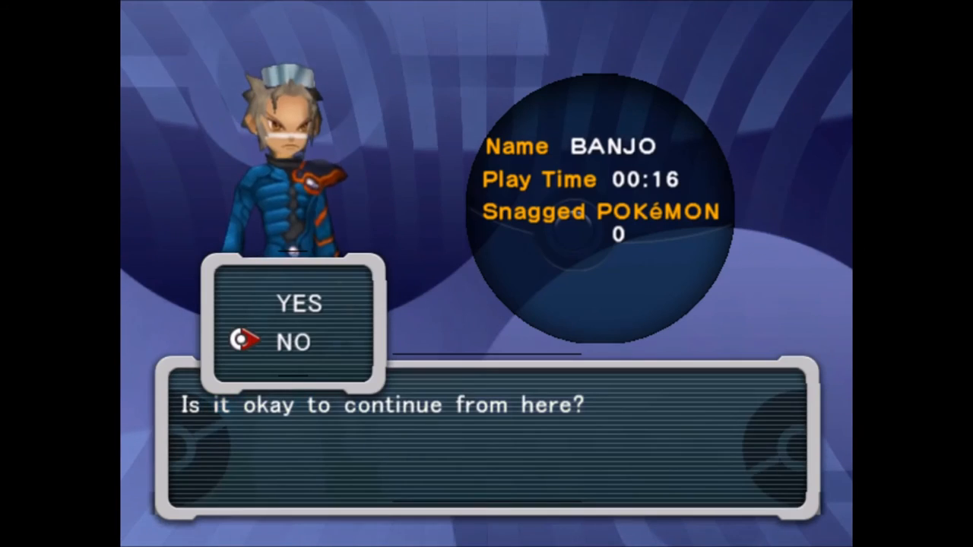
# Continue the saved Colosseum game and back out of the party menu.
pyautogui.click(296, 303)
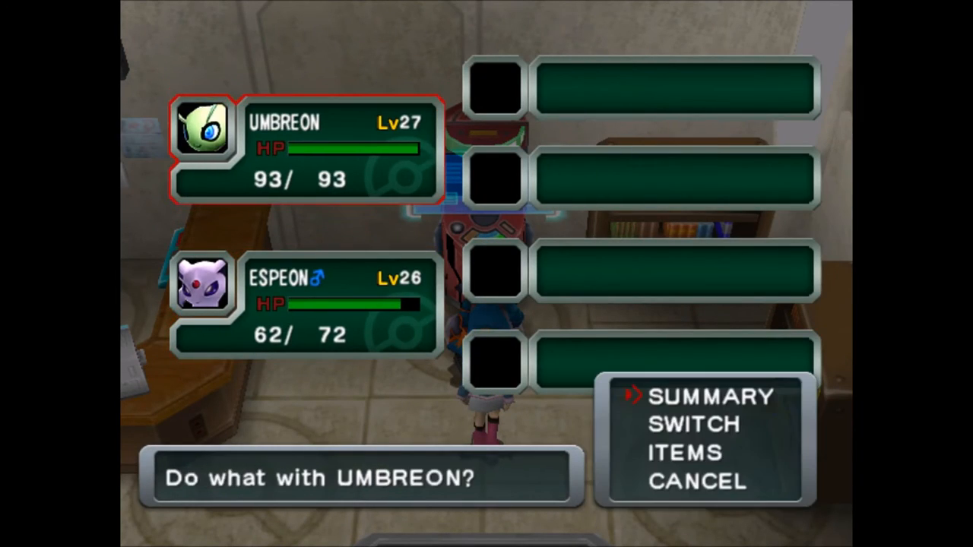
pyautogui.click(708, 396)
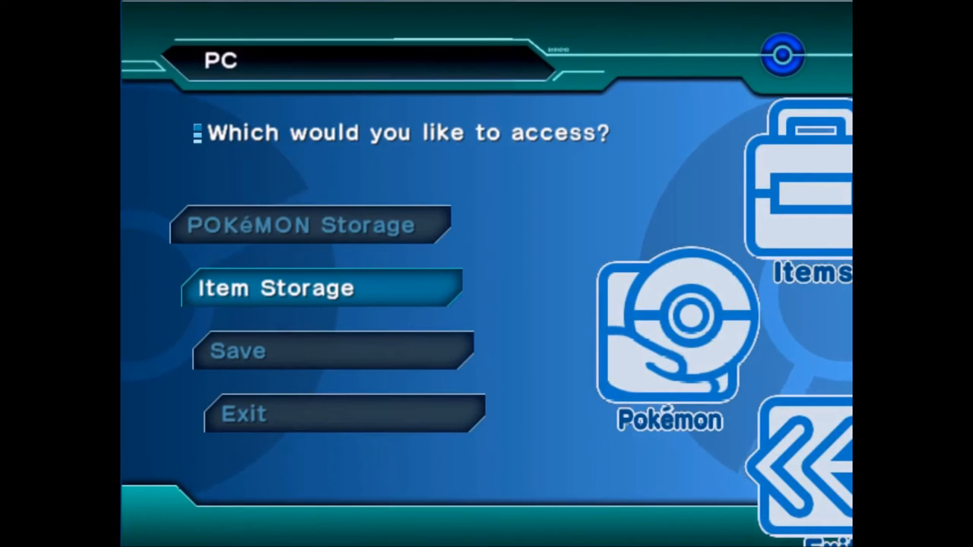
# Check 9999 Master Balls in PC Item Storage, then save over the current file.
pyautogui.click(274, 288)
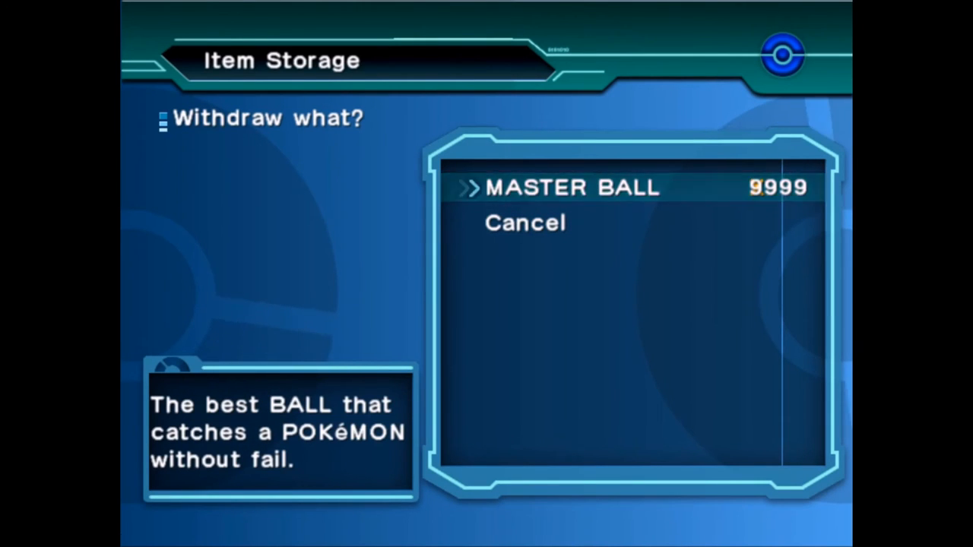
pyautogui.press('Down')
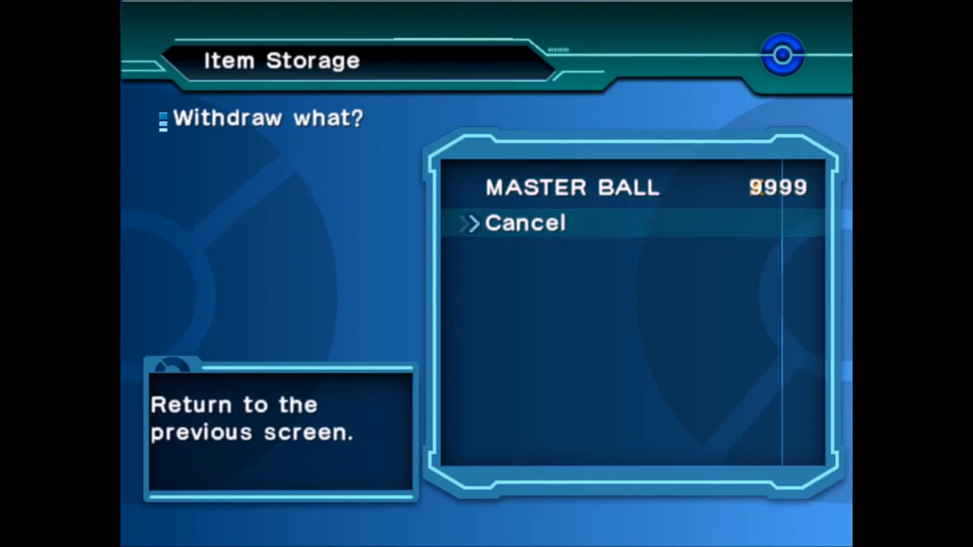
pyautogui.click(525, 223)
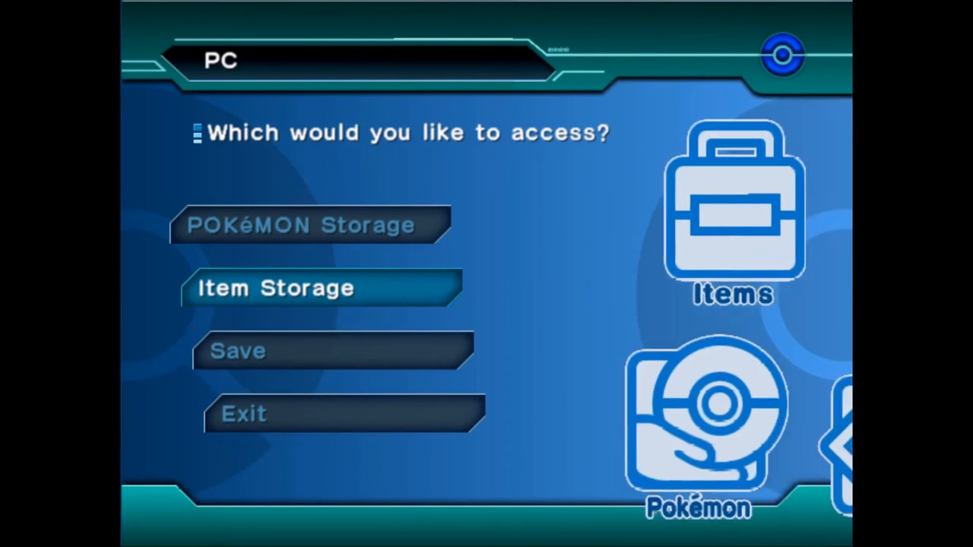
pyautogui.click(240, 351)
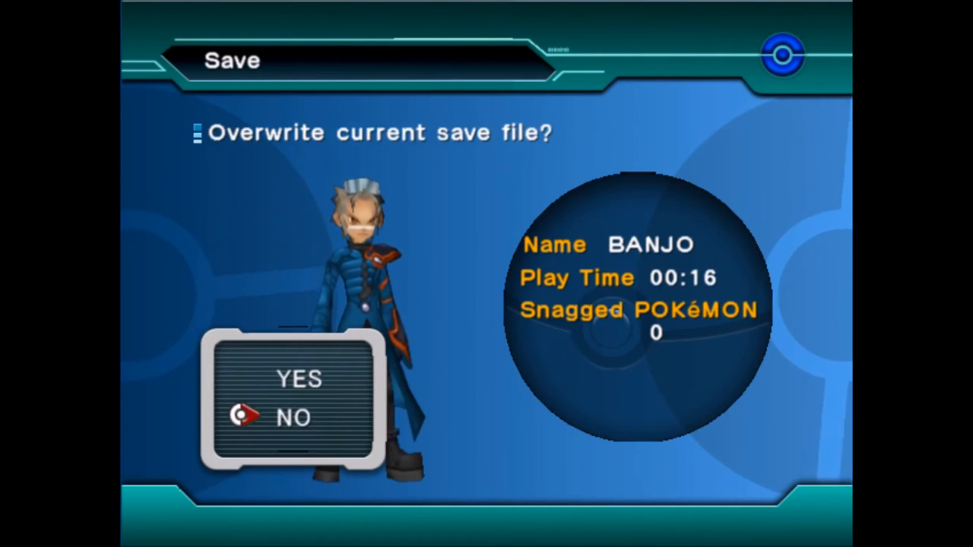
pyautogui.click(298, 380)
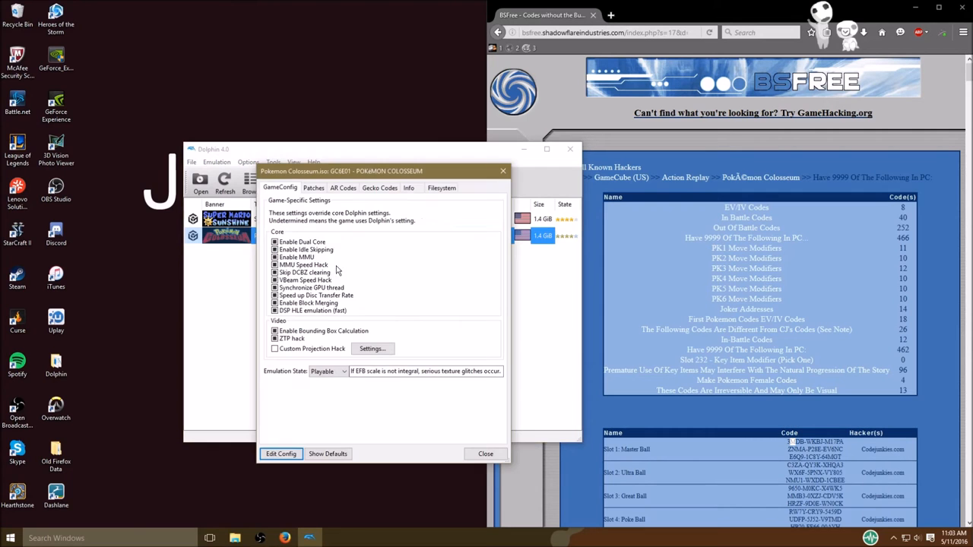
# Untick the 9999 master balls and PK1 max speed/sp defense codes, then close properties.
pyautogui.click(343, 188)
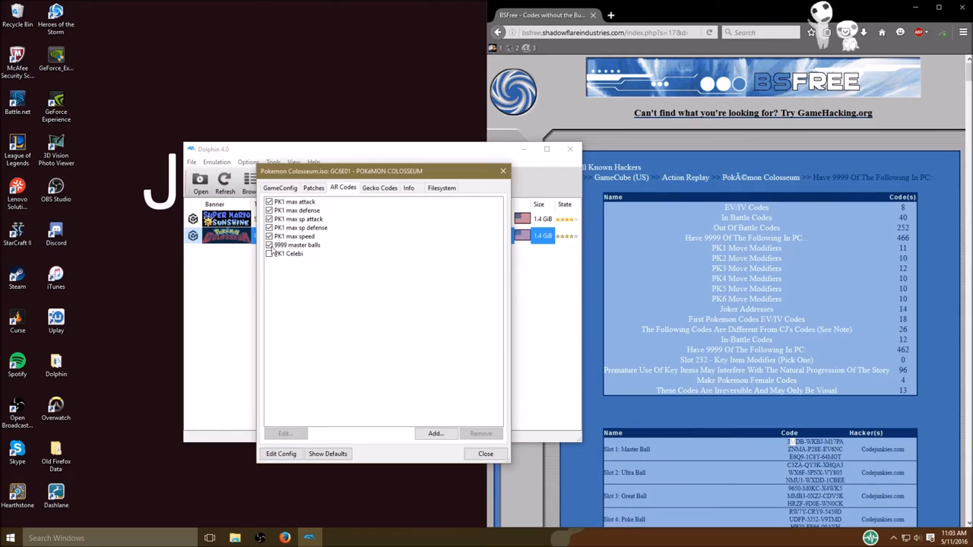
pyautogui.click(300, 227)
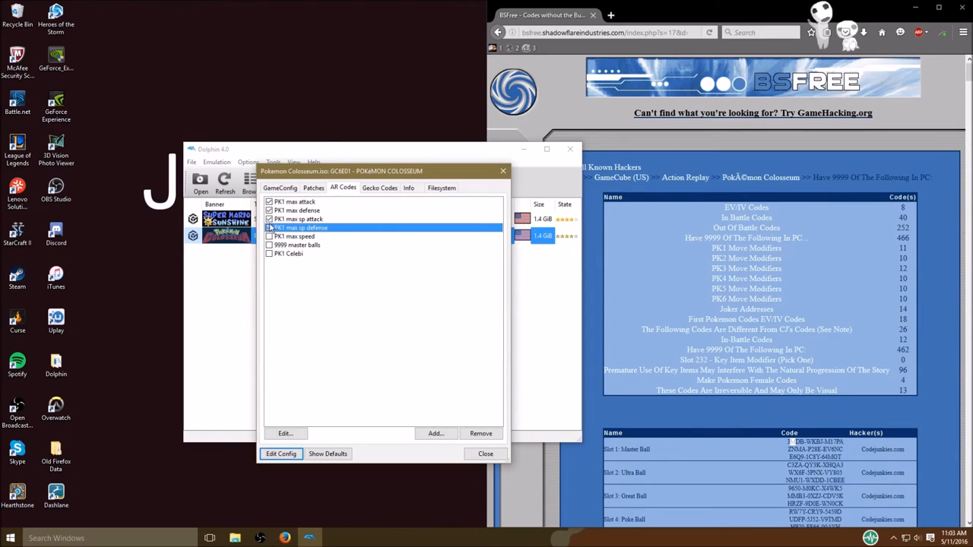
pyautogui.click(269, 202)
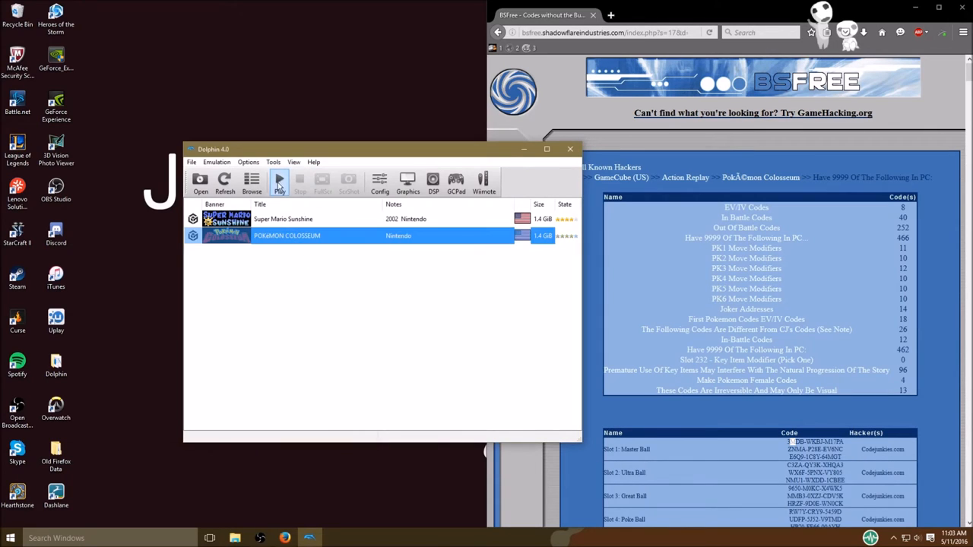
# Relaunch Colosseum, continue Story Mode, verify 9999 Master Balls in Item Storage, then stop emulation.
pyautogui.click(279, 180)
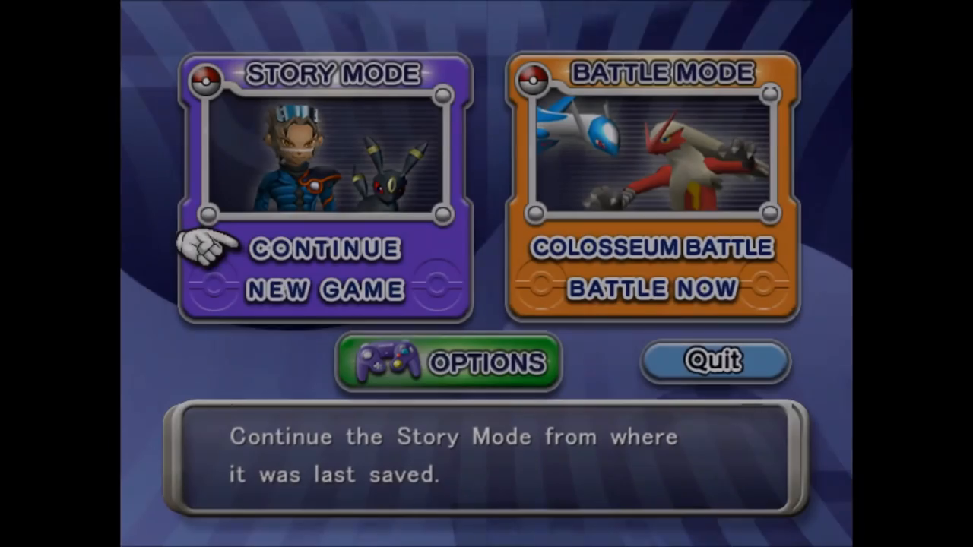
pyautogui.click(318, 248)
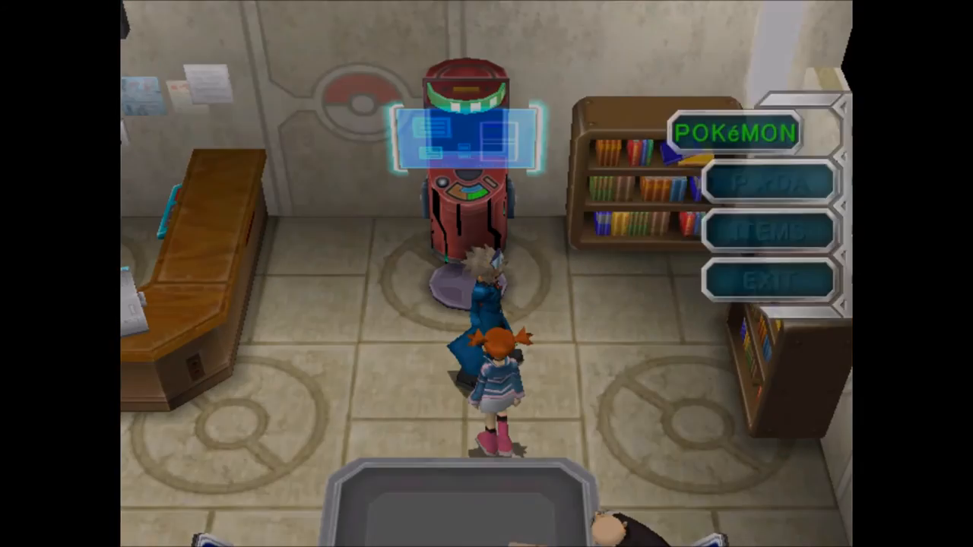
pyautogui.click(739, 130)
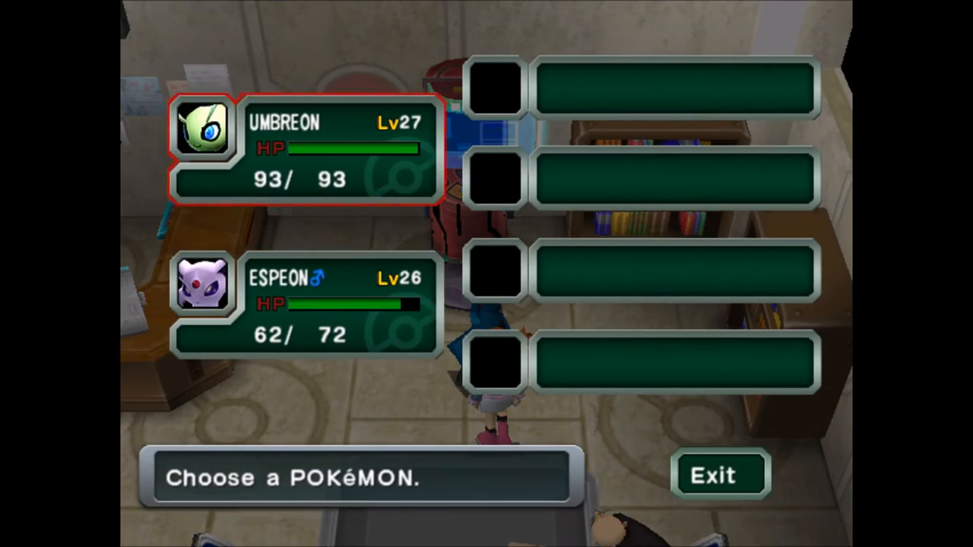
pyautogui.click(304, 148)
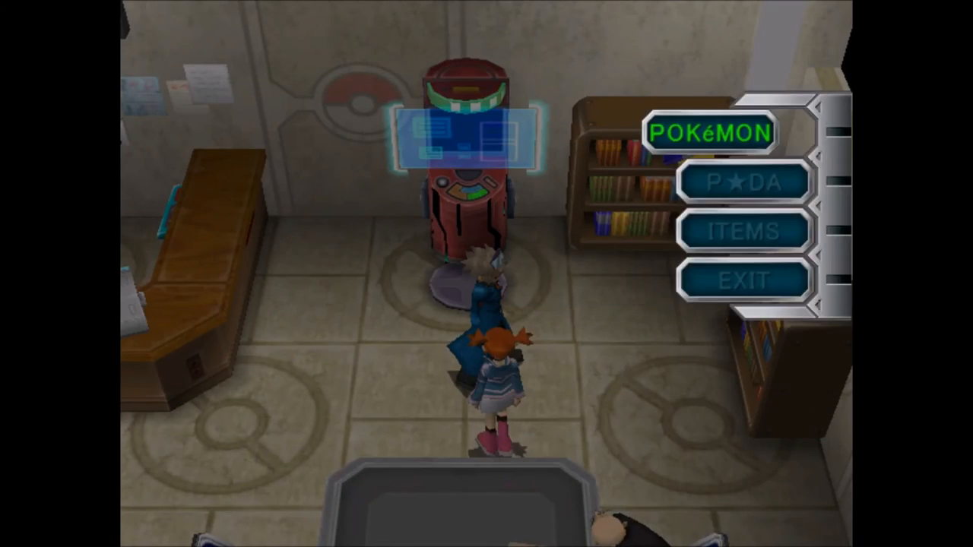
pyautogui.click(743, 230)
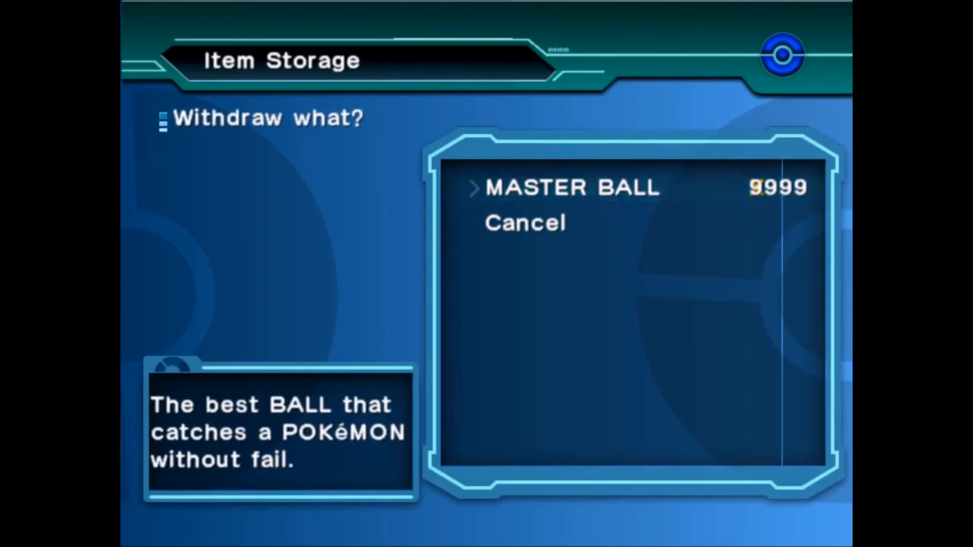
pyautogui.click(300, 182)
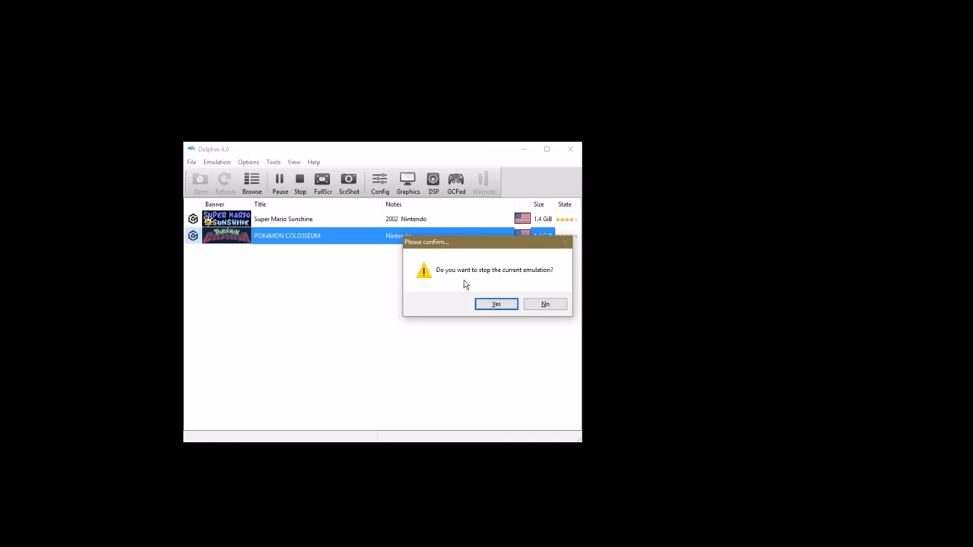
# Confirm stopping emulation and view Pokémon Colosseum's AR Codes list.
pyautogui.click(496, 303)
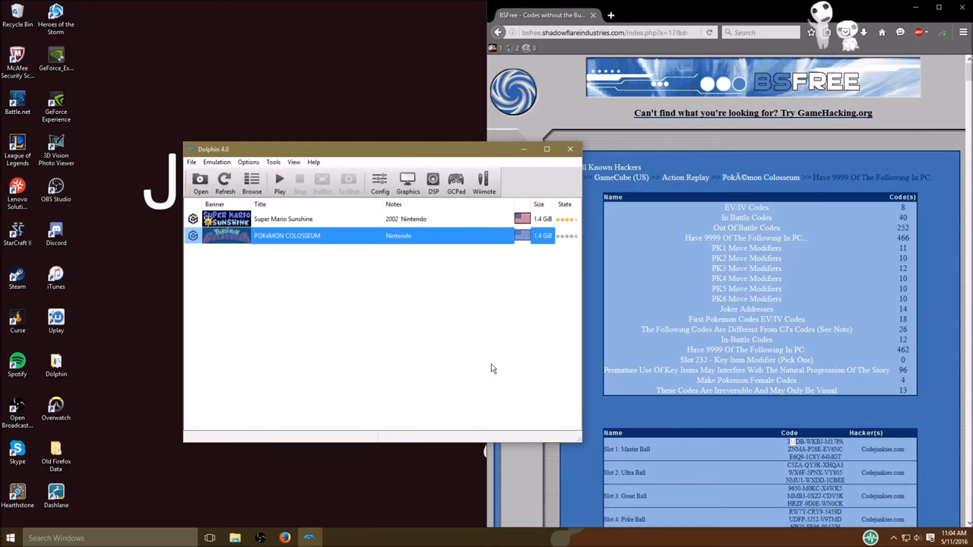
pyautogui.moveTo(481, 352)
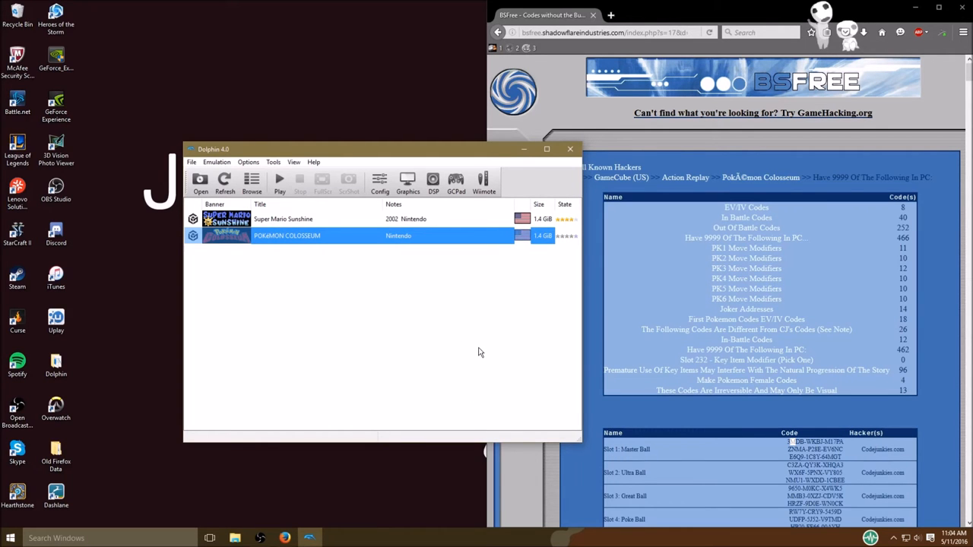
pyautogui.moveTo(527, 128)
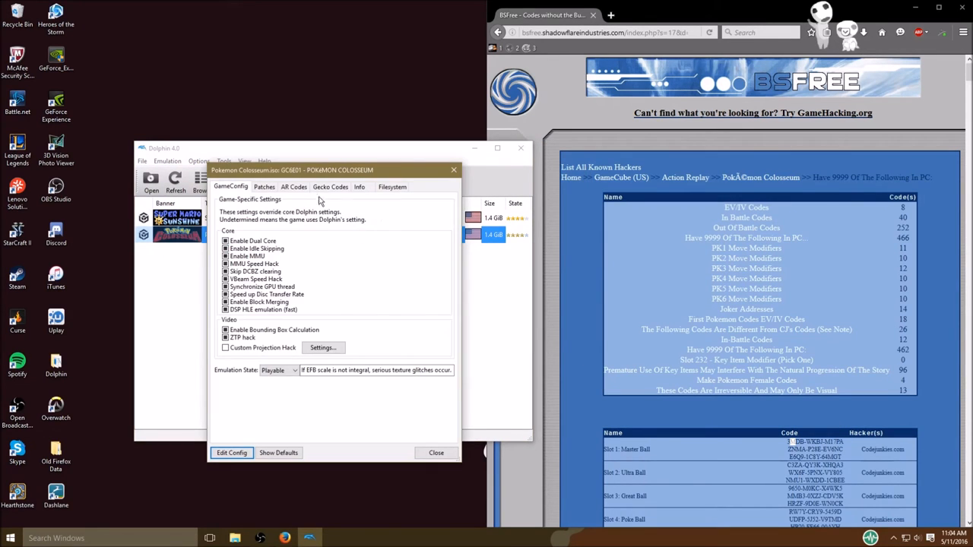
pyautogui.click(293, 187)
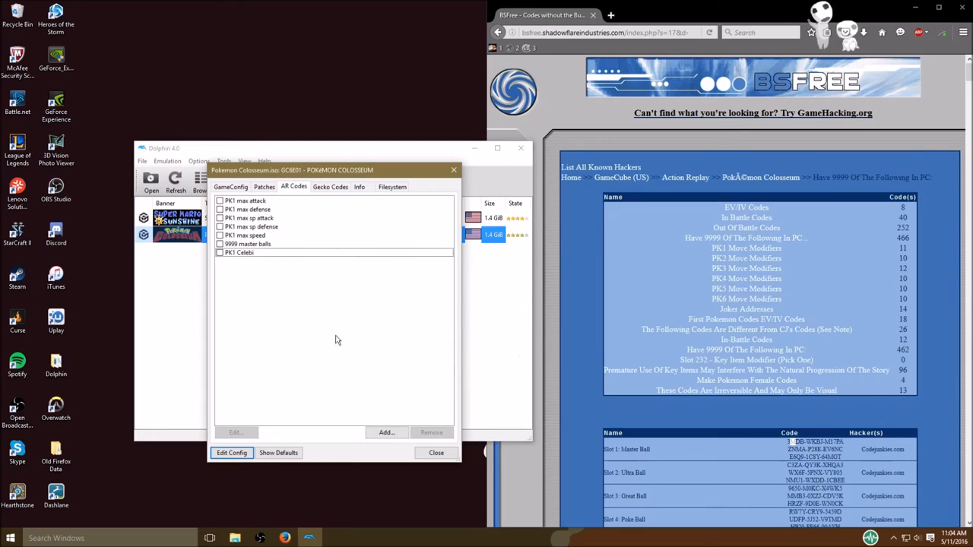
pyautogui.moveTo(689, 263)
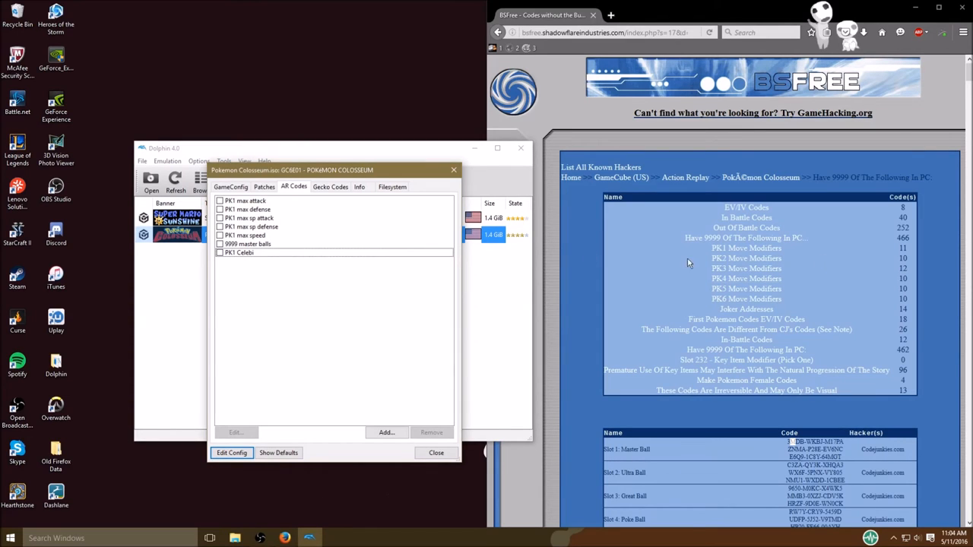
pyautogui.moveTo(752, 250)
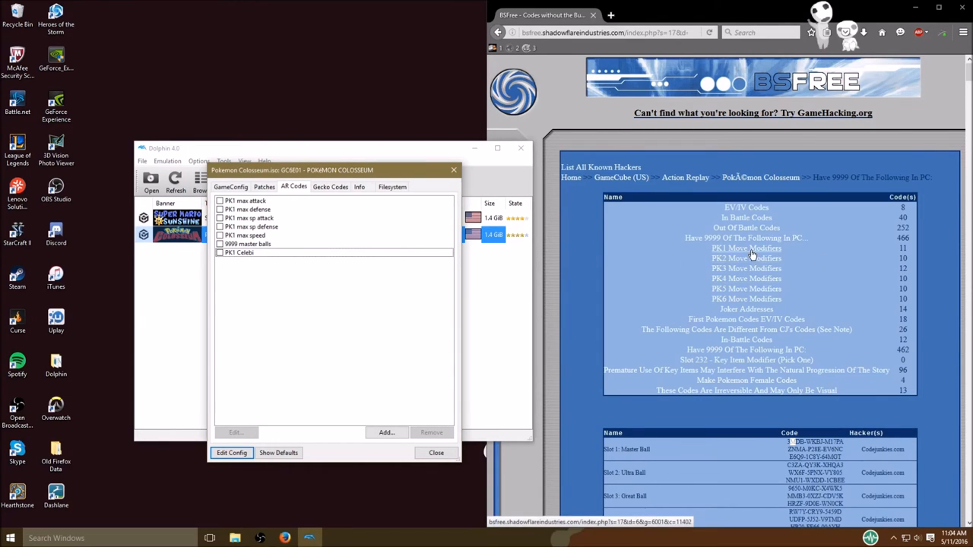
# Open BSFree's PK1 Move Modifiers page and scroll to the Move 1–4 codes.
pyautogui.click(746, 248)
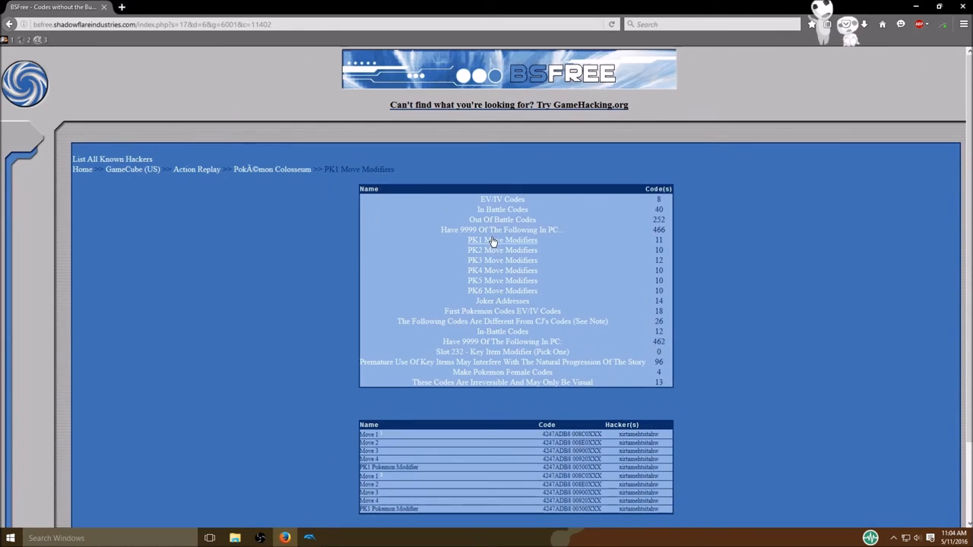
pyautogui.scroll(-3)
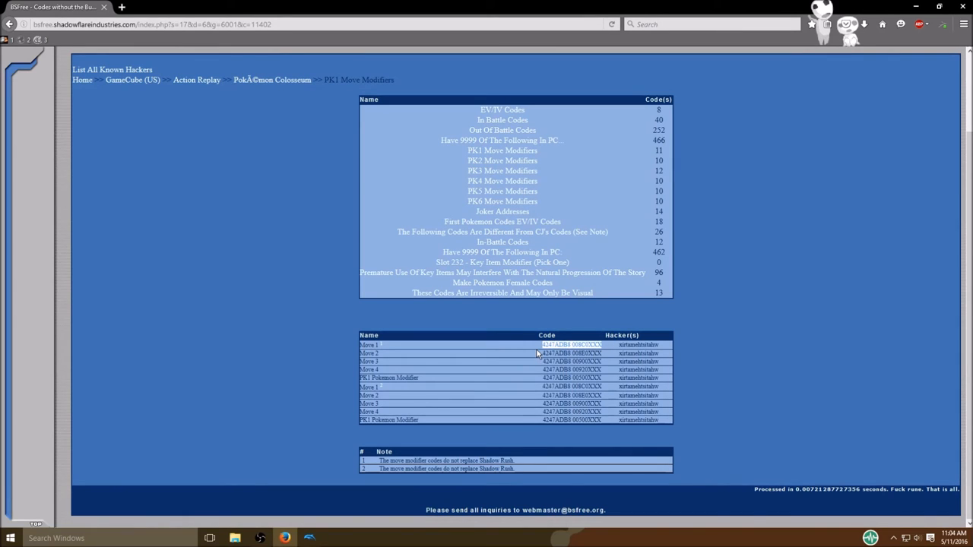
pyautogui.moveTo(429, 361)
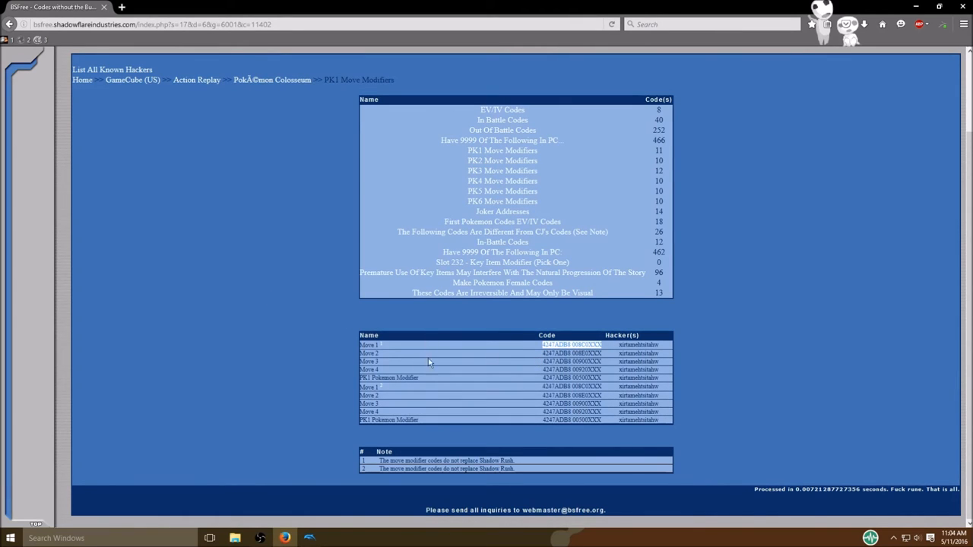
pyautogui.moveTo(267, 497)
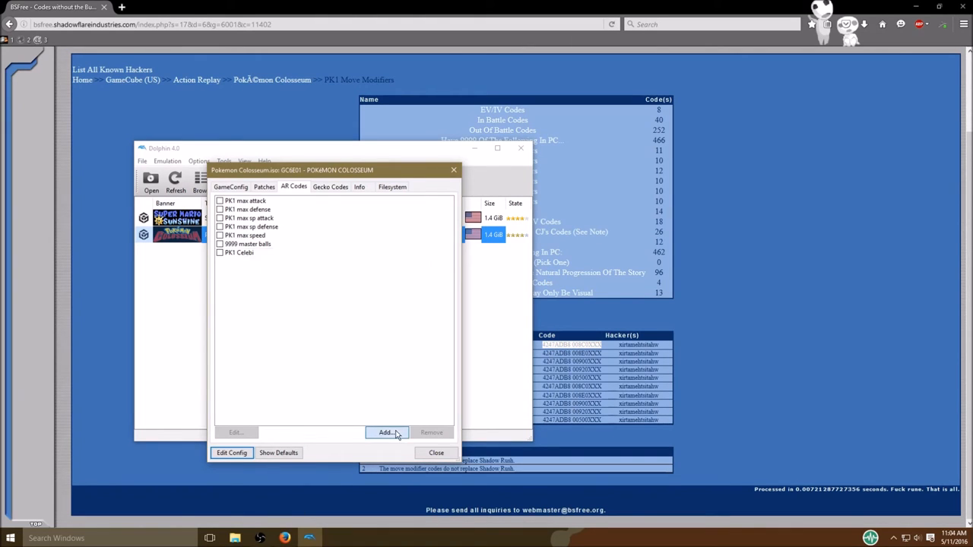
# Add a new AR code named 'PK1' with code 4247ADB8 008C0XXX.
pyautogui.click(386, 433)
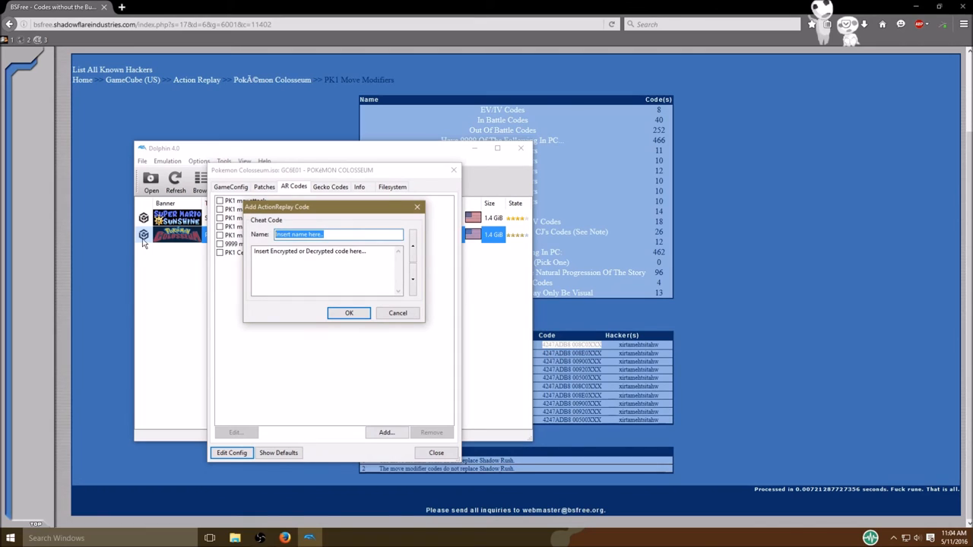
pyautogui.write('PK1 Move')
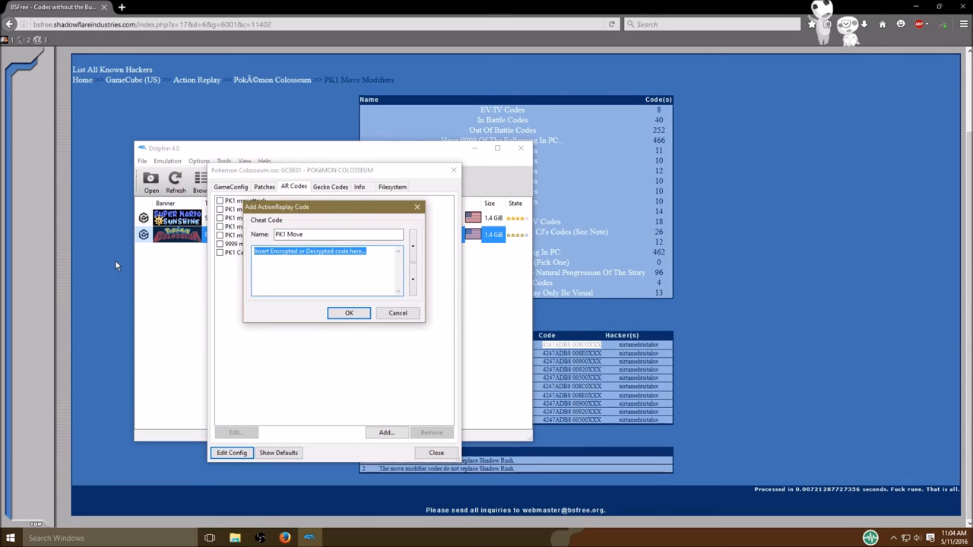
pyautogui.write('4247ADB8 008C0XXX')
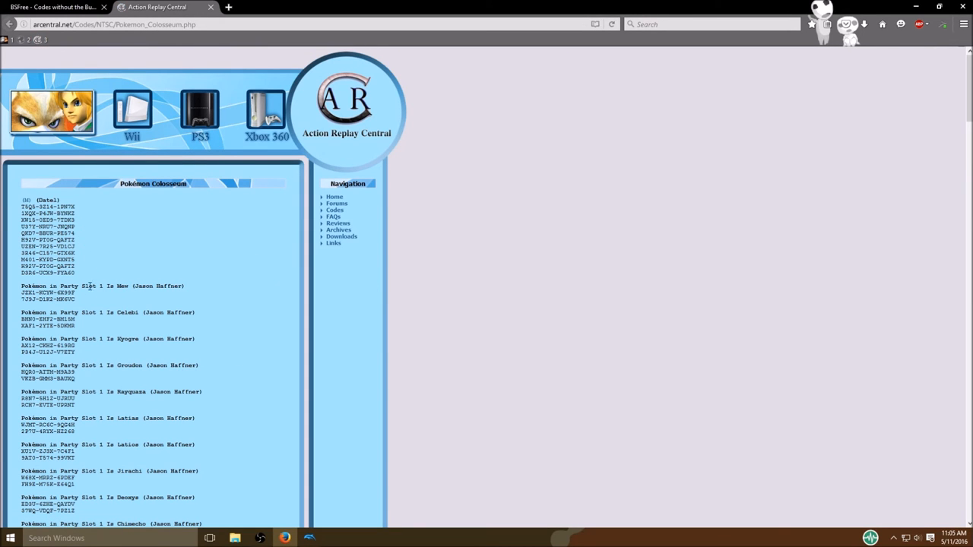
# Scroll Action Replay Central's move list and select Psychic's value 005E.
pyautogui.scroll(-3)
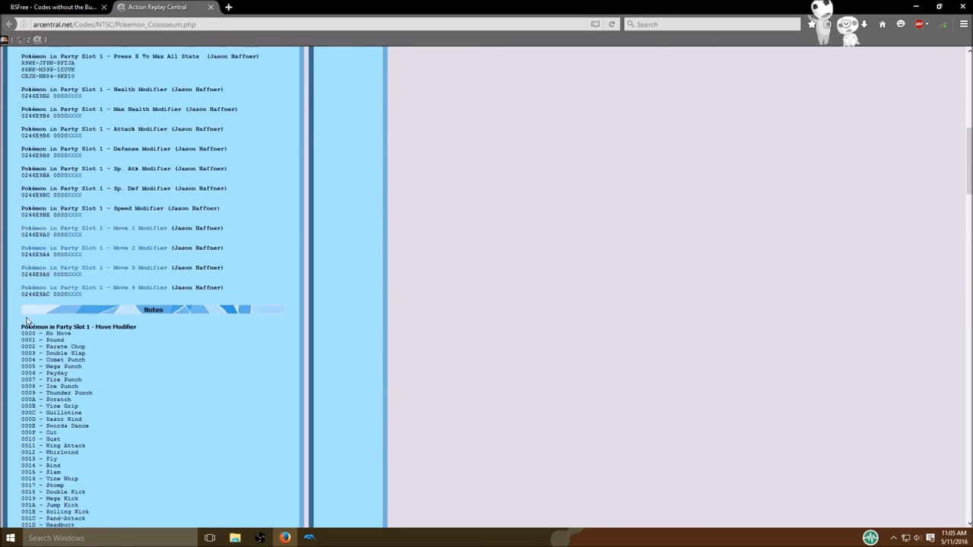
pyautogui.scroll(-3)
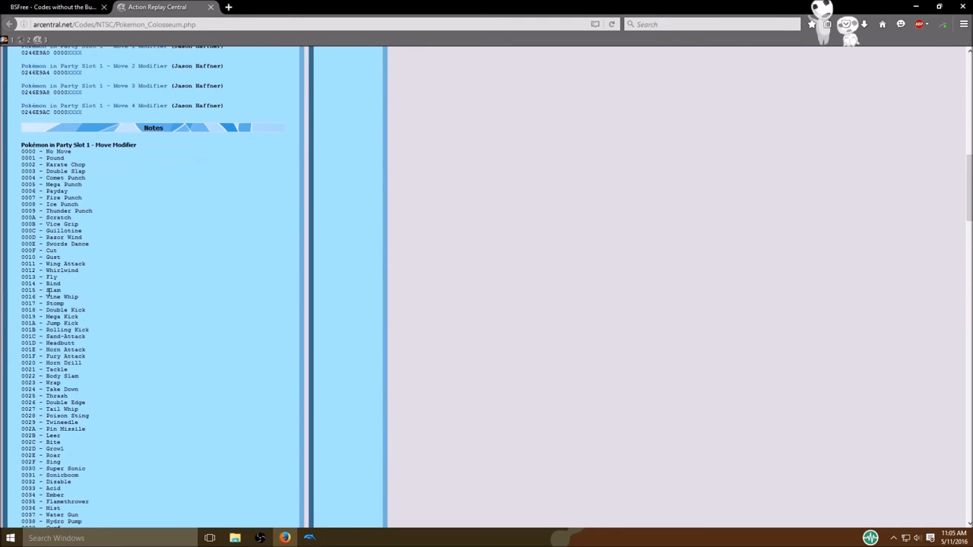
pyautogui.scroll(-3)
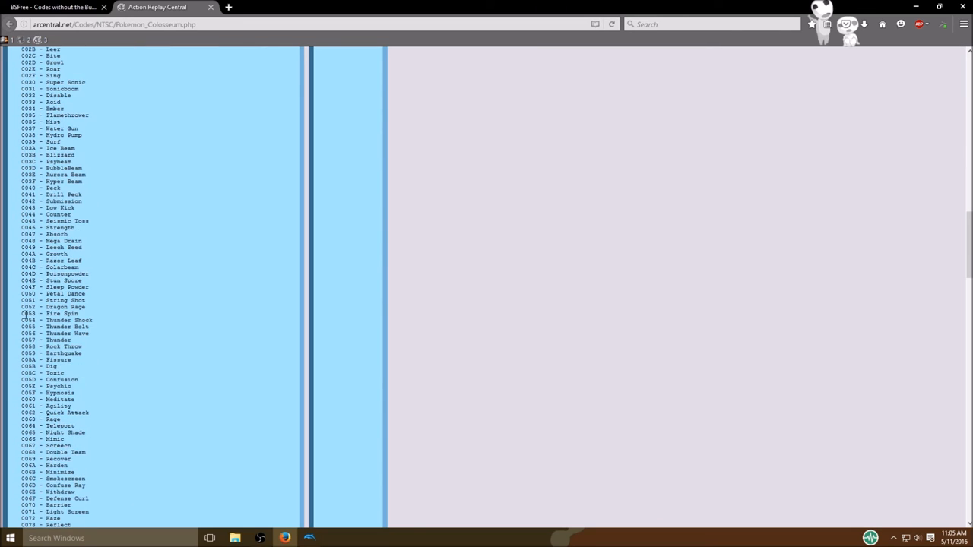
pyautogui.scroll(-3)
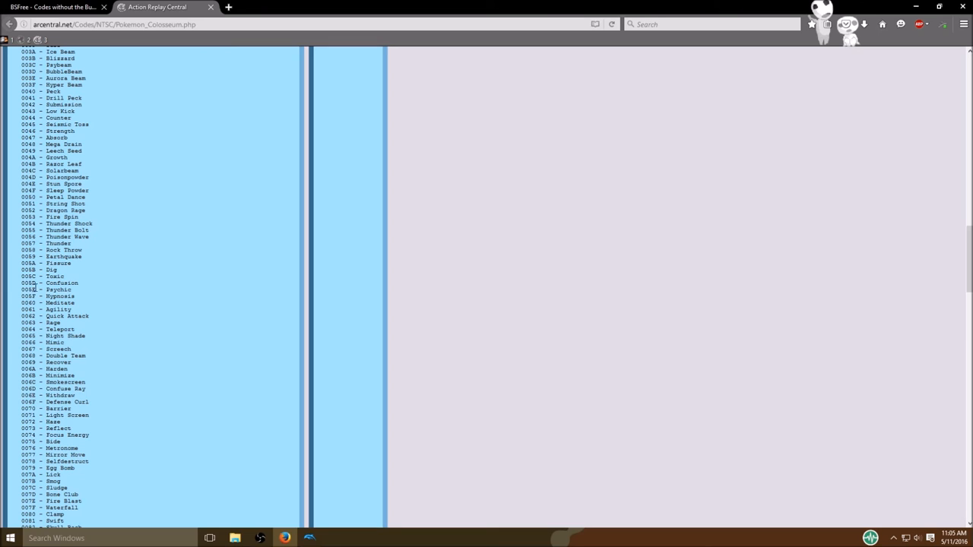
pyautogui.doubleClick(30, 291)
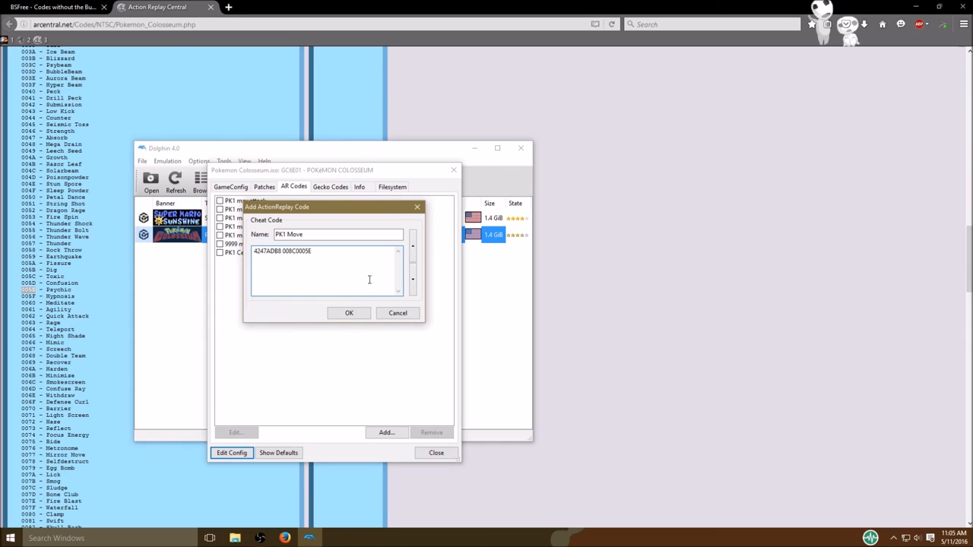
# Submit the PK1 Move code and dismiss the unparseable-line and empty-code warnings.
pyautogui.click(349, 313)
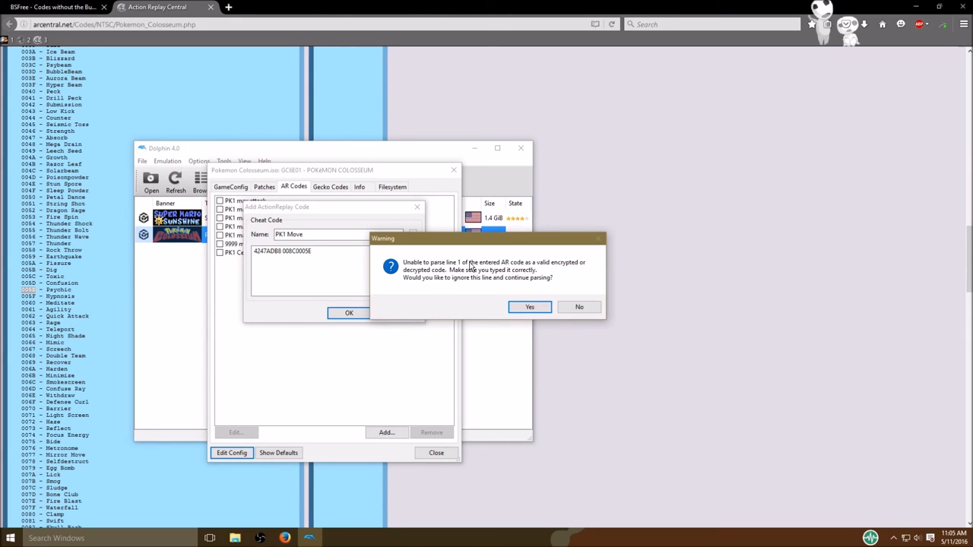
pyautogui.moveTo(476, 303)
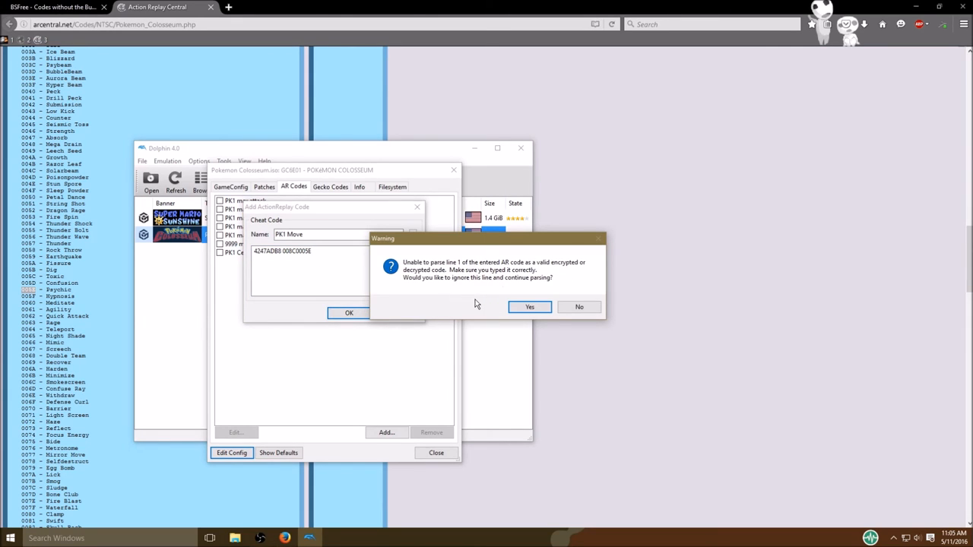
pyautogui.click(530, 307)
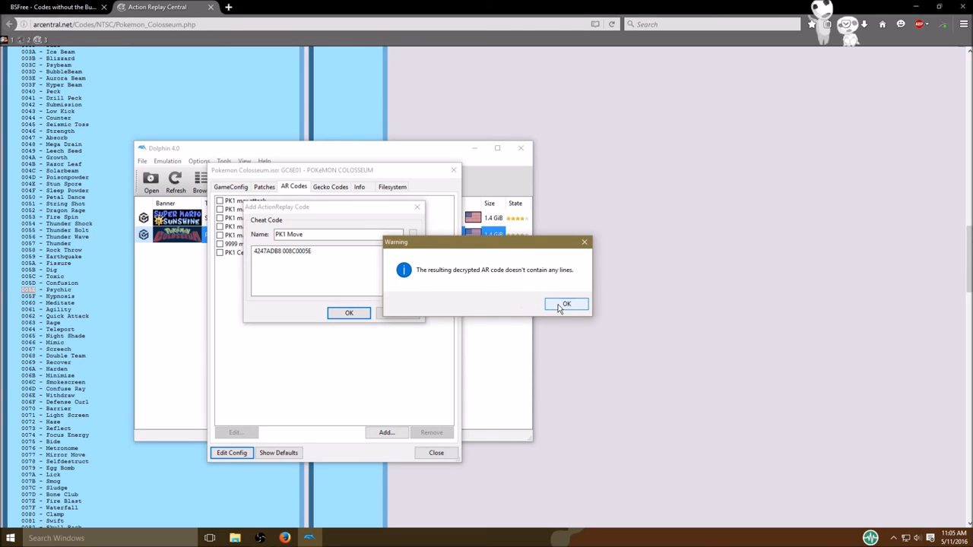
pyautogui.click(567, 304)
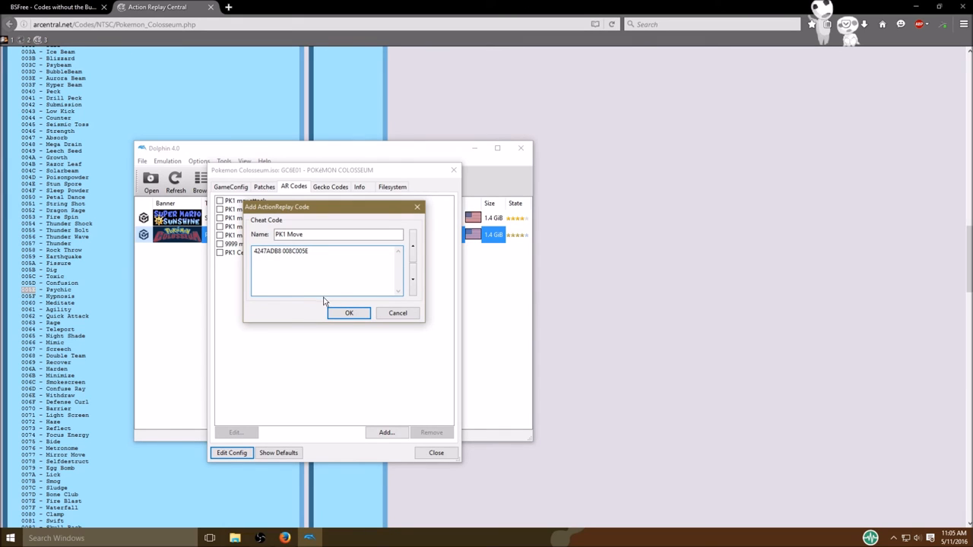
# Save the corrected 4247ADB8 008C005E code and close Pokémon Colosseum's properties window.
pyautogui.click(349, 312)
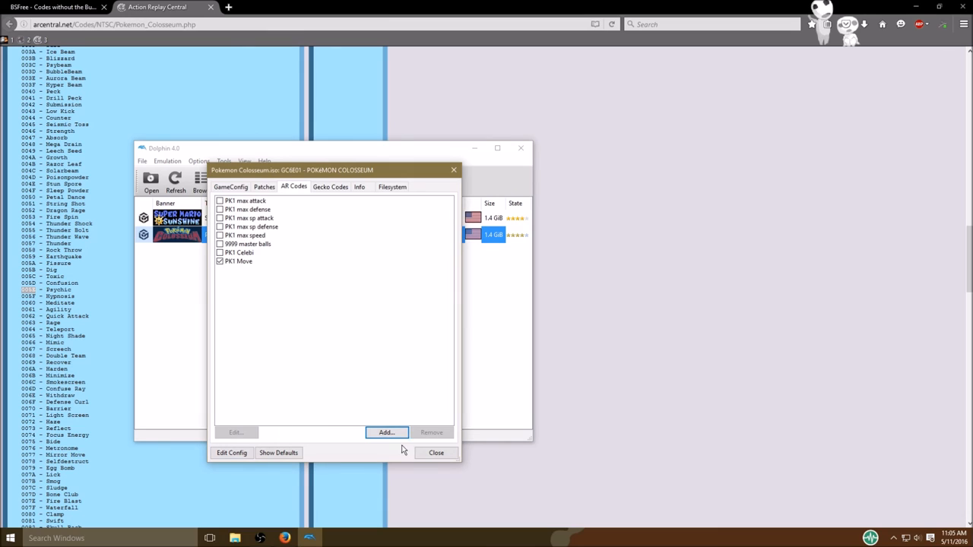
pyautogui.click(231, 187)
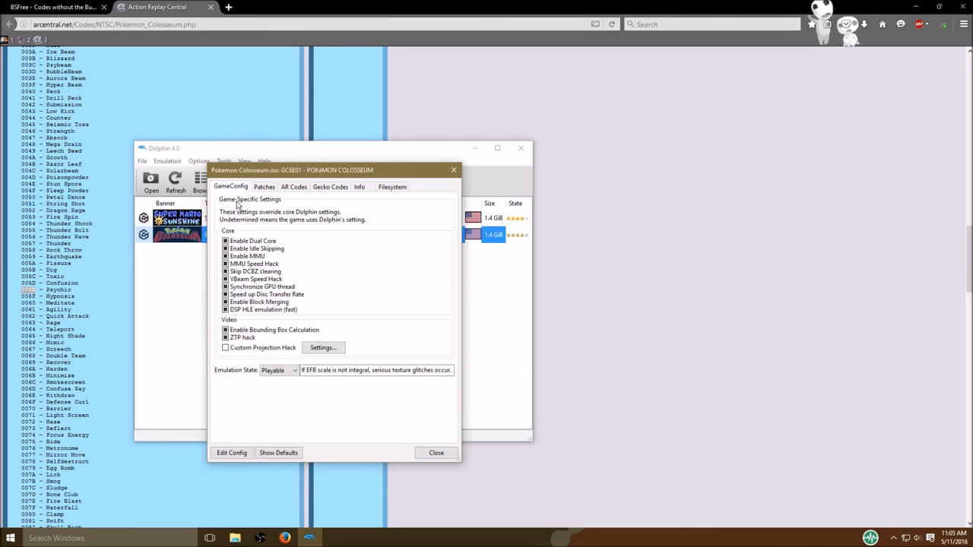
pyautogui.click(435, 453)
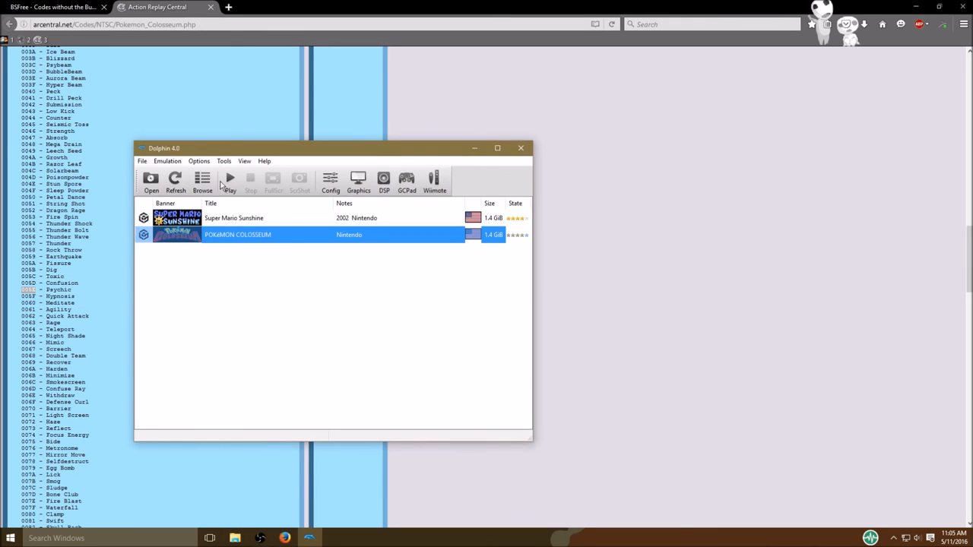